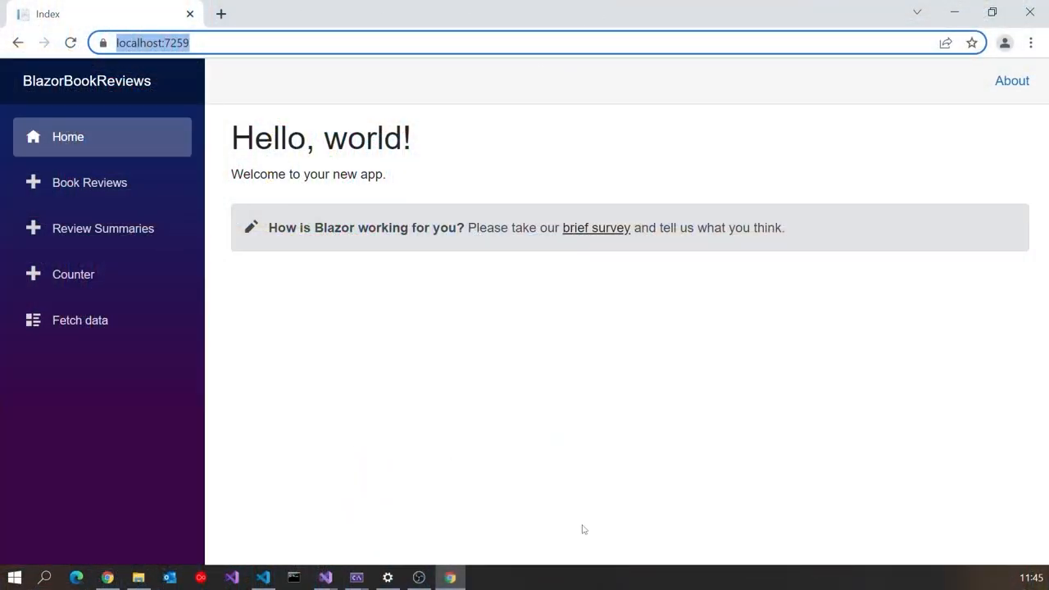
View the Book Reviews list, then the Review Summaries page with ratings like Emma 4.25.
{"action": "left_click", "coordinate": [89, 182]}
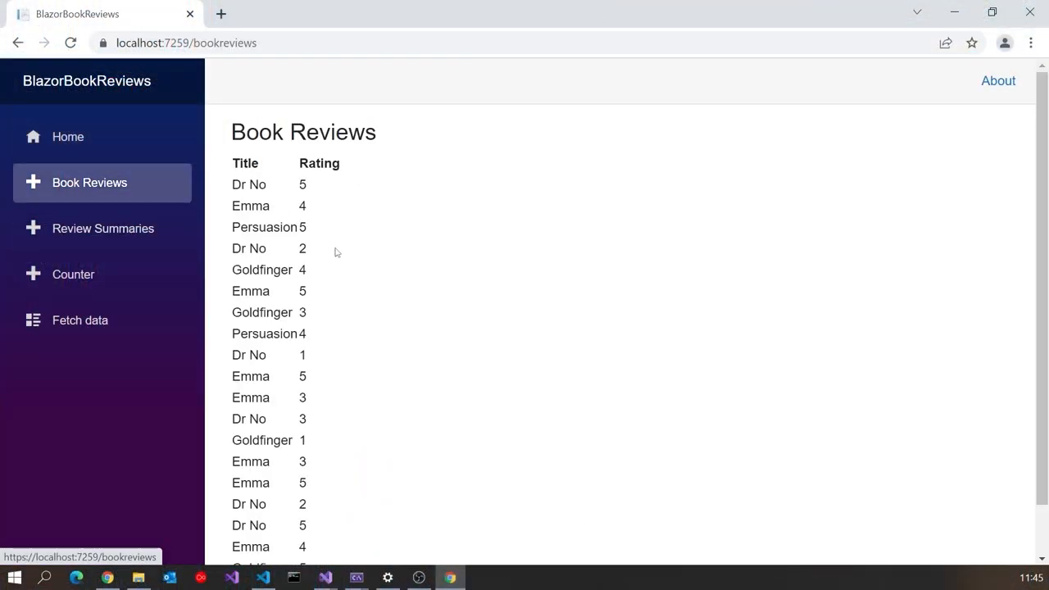
{"action": "scroll", "scroll_direction": "down", "scroll_amount": 3}
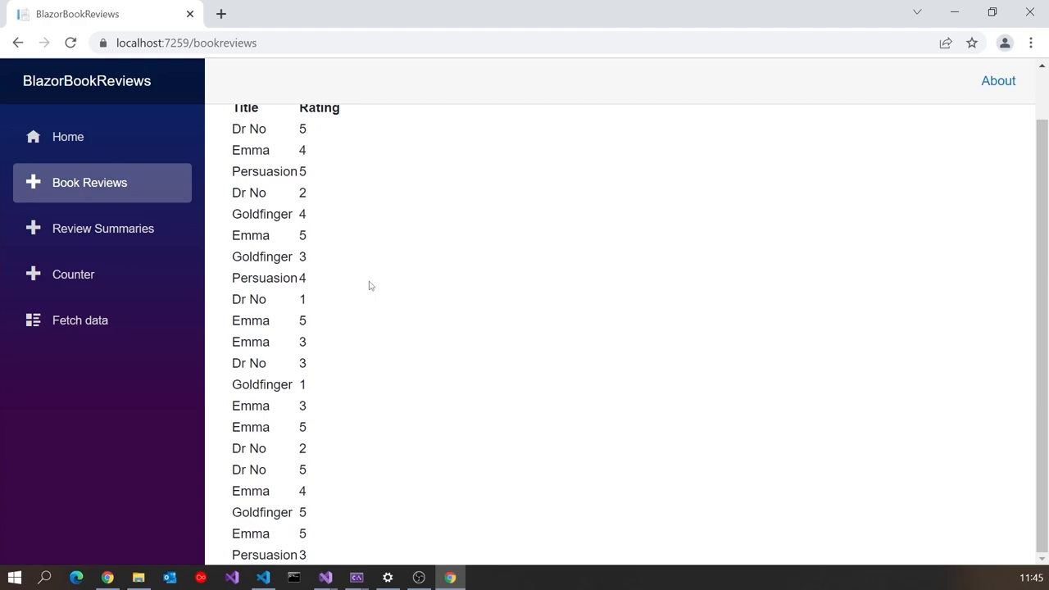
{"action": "mouse_move", "coordinate": [82, 231]}
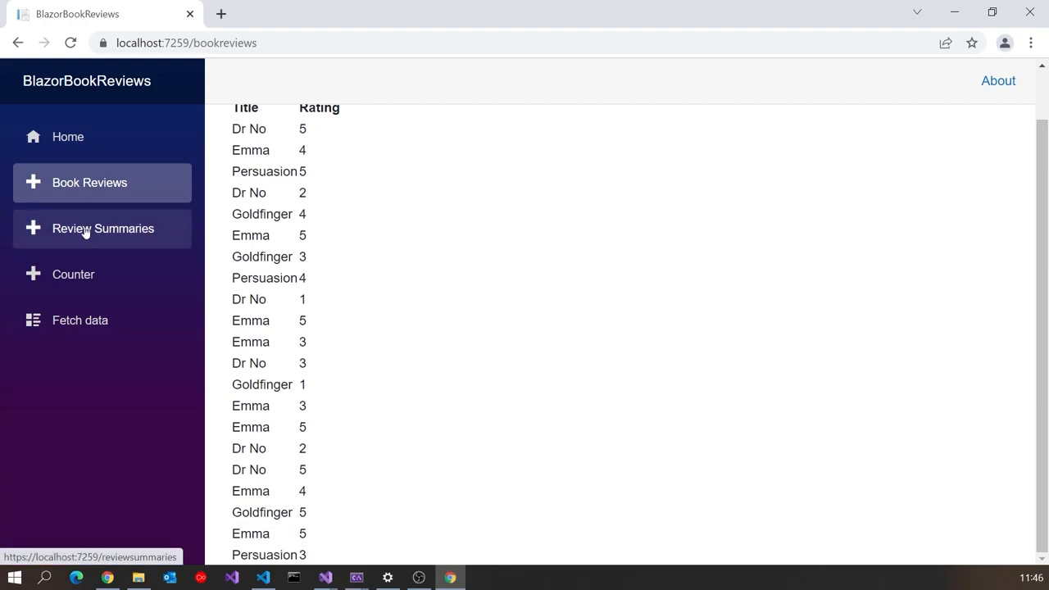
{"action": "left_click", "coordinate": [104, 228]}
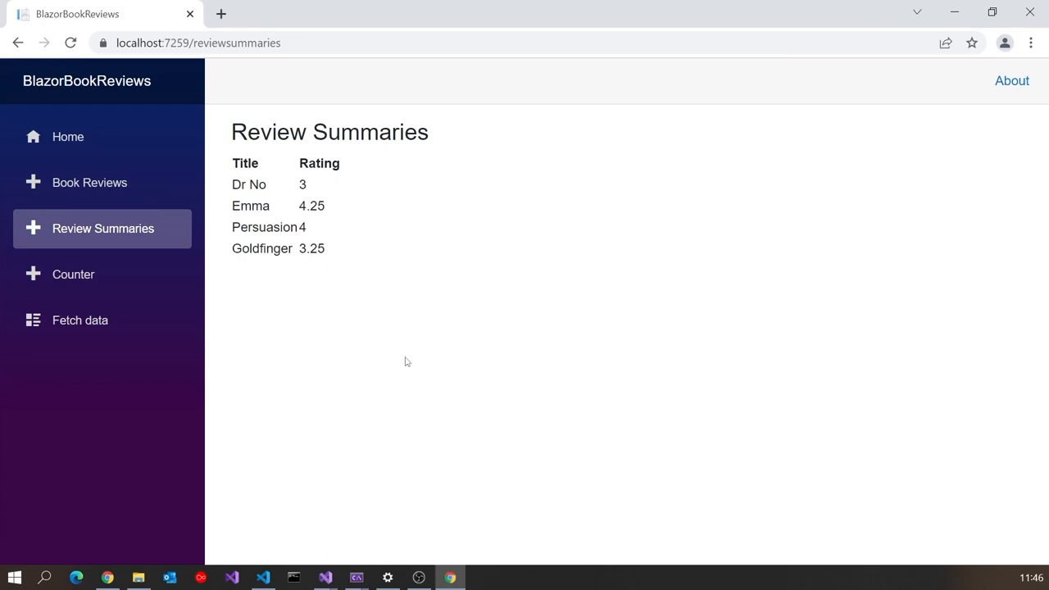
{"action": "mouse_move", "coordinate": [895, 180]}
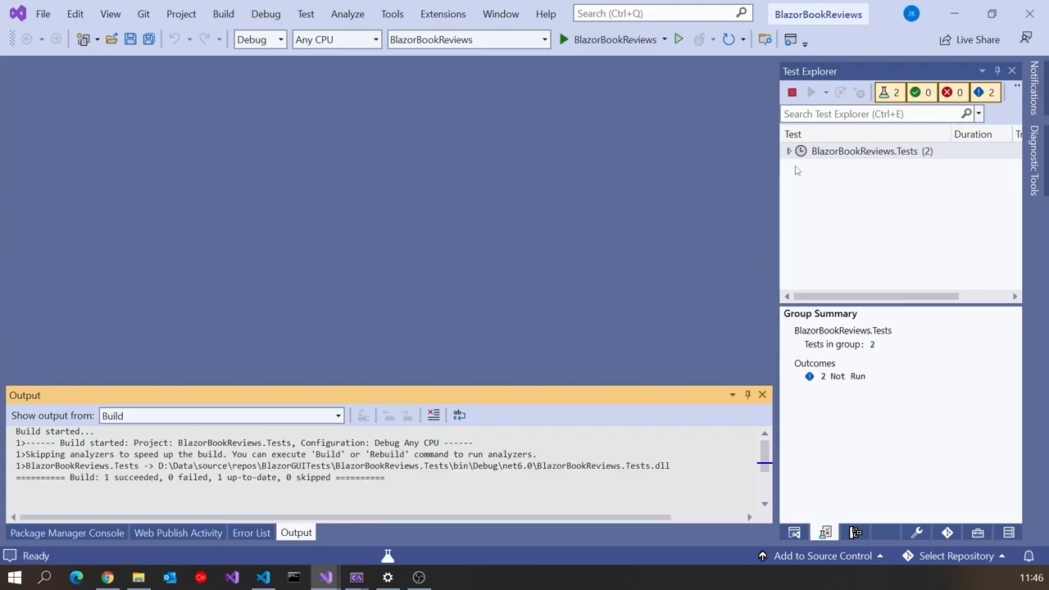
Run all tests, expand the results tree, and go to the FetchSummaries test source.
{"action": "left_click", "coordinate": [790, 92]}
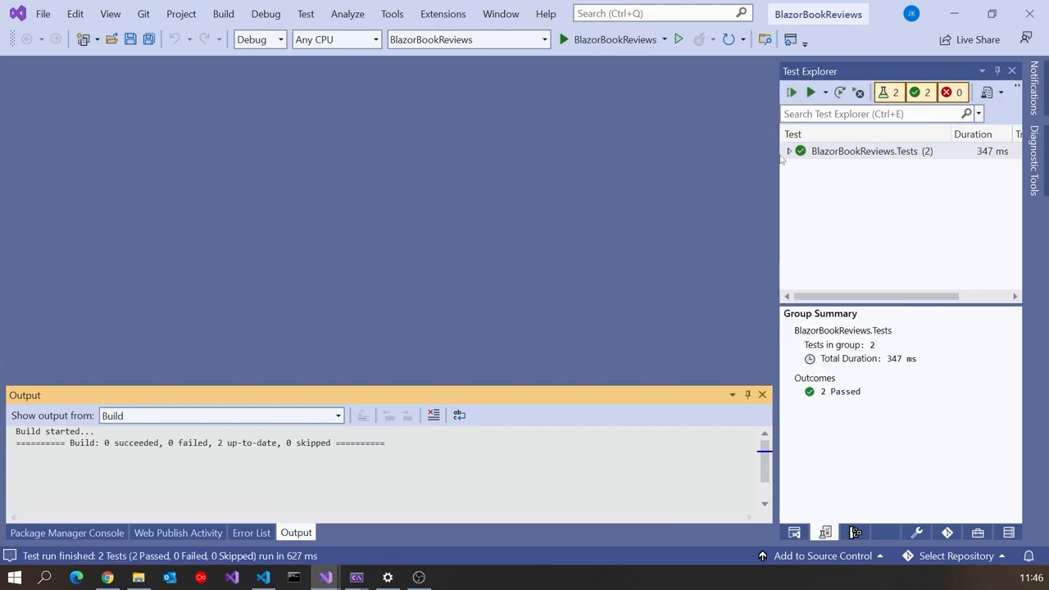
{"action": "left_click", "coordinate": [790, 150]}
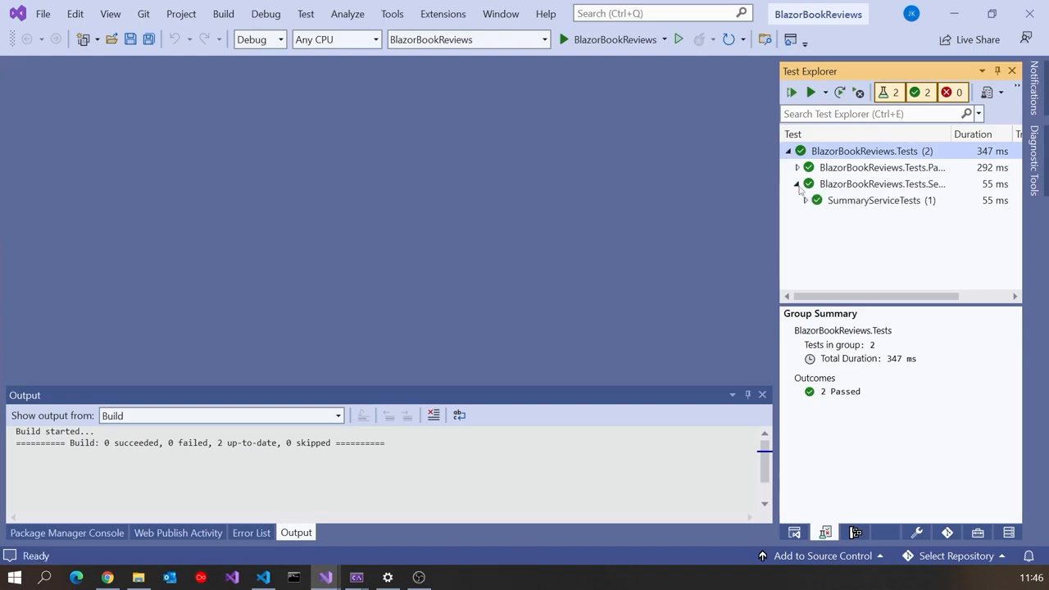
{"action": "left_click", "coordinate": [797, 167]}
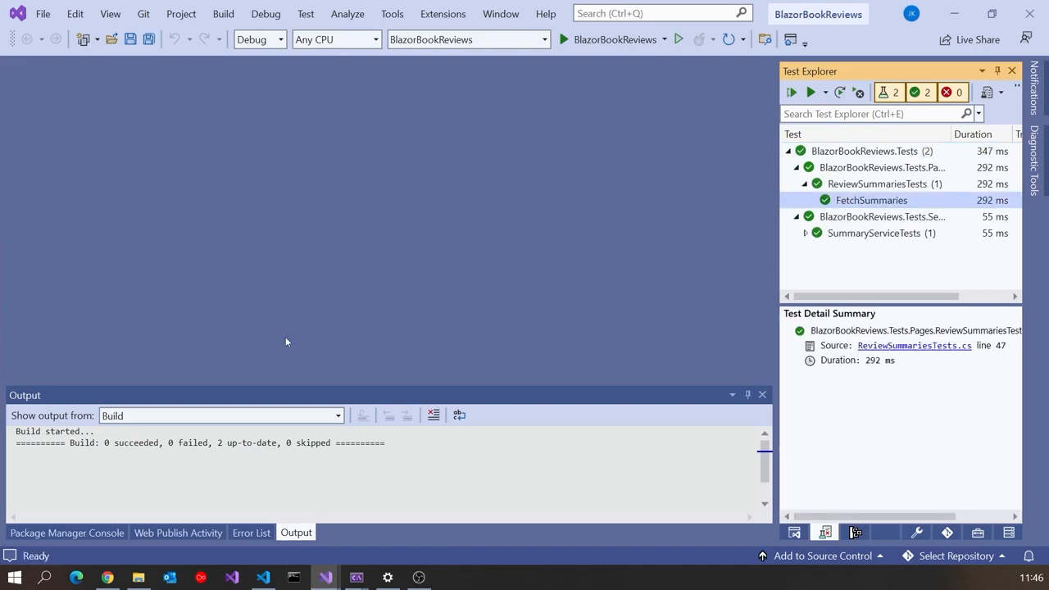
{"action": "double_click", "coordinate": [872, 200]}
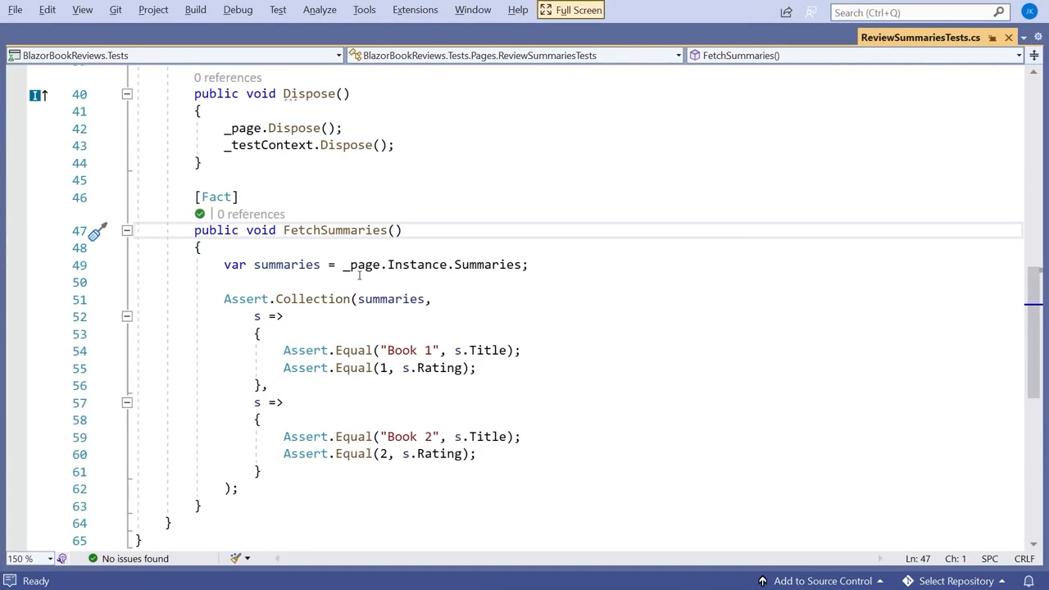
{"action": "mouse_move", "coordinate": [411, 298]}
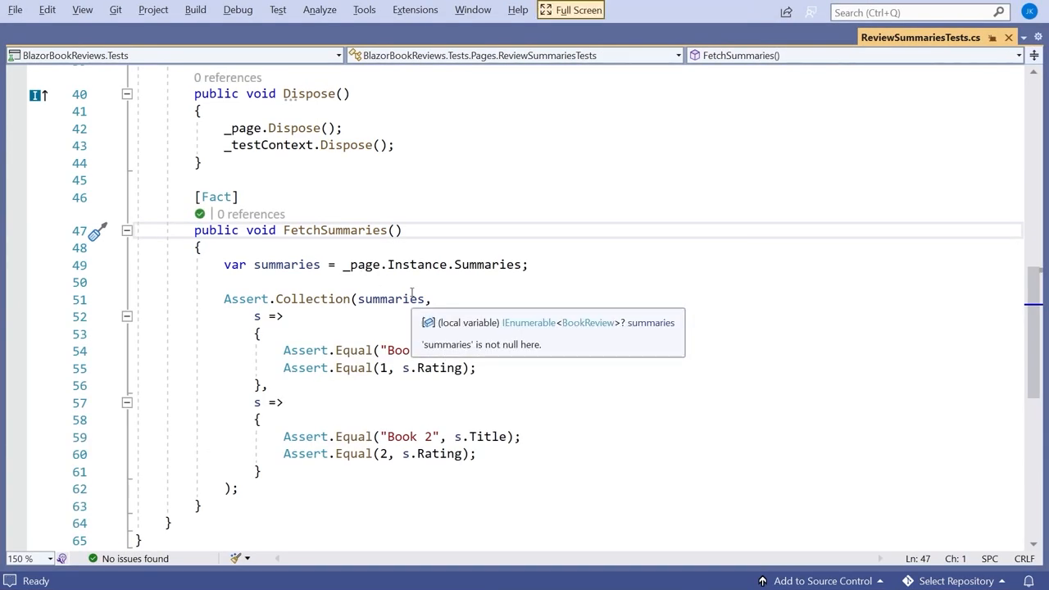
{"action": "mouse_move", "coordinate": [525, 286]}
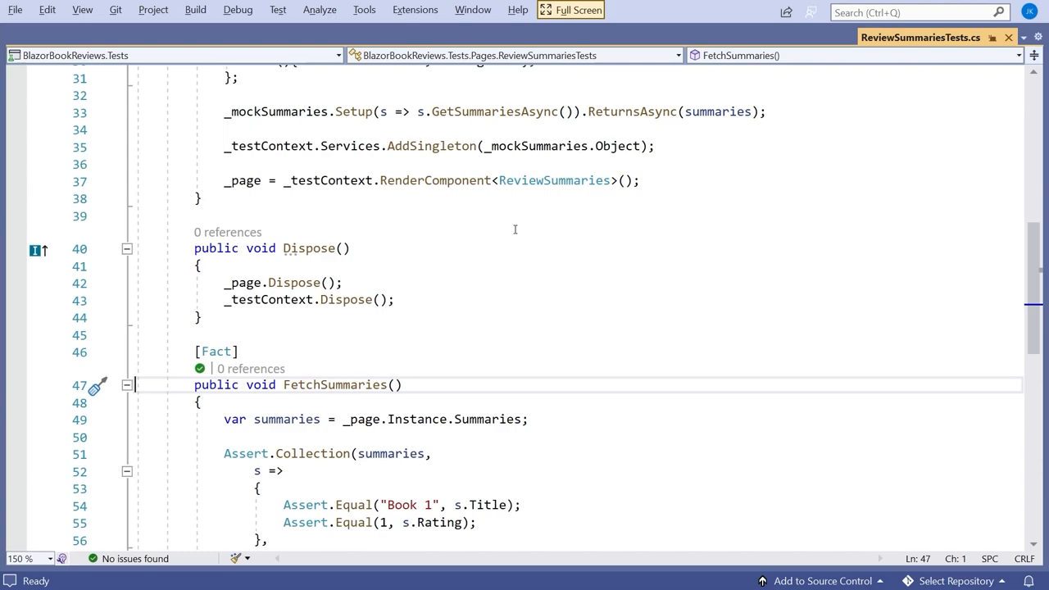
Go to the Summaries property definition in ReviewSummaries.razor.cs and leave full screen.
{"action": "left_click", "coordinate": [492, 420]}
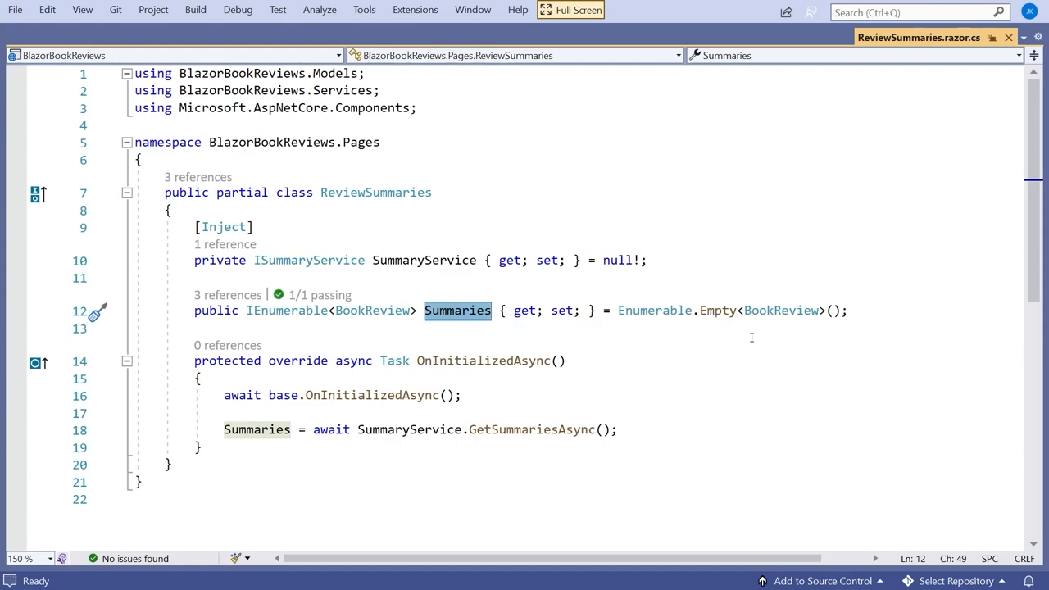
{"action": "mouse_move", "coordinate": [461, 472]}
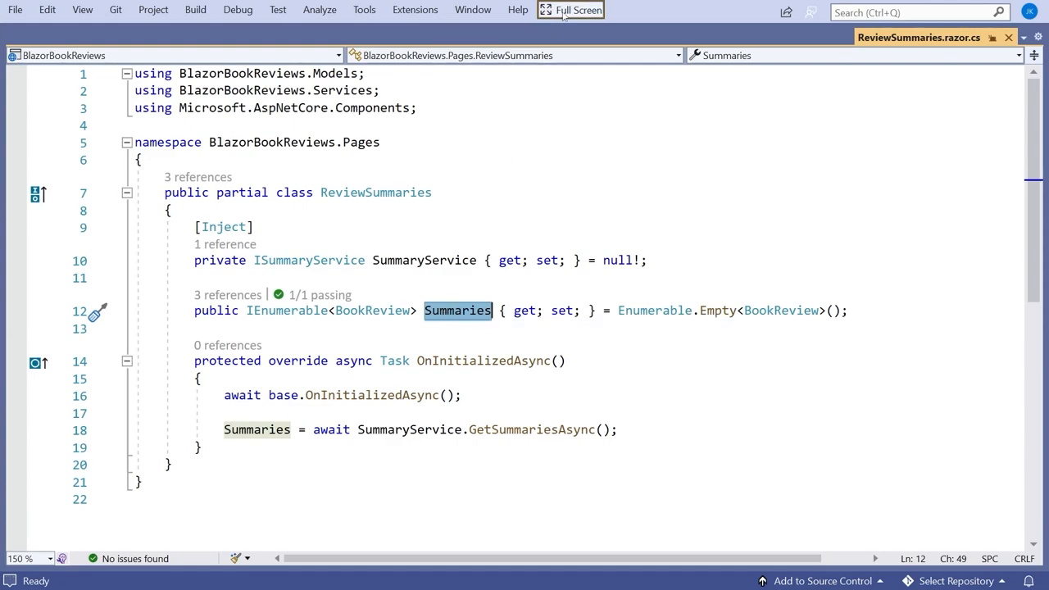
{"action": "left_click", "coordinate": [576, 10]}
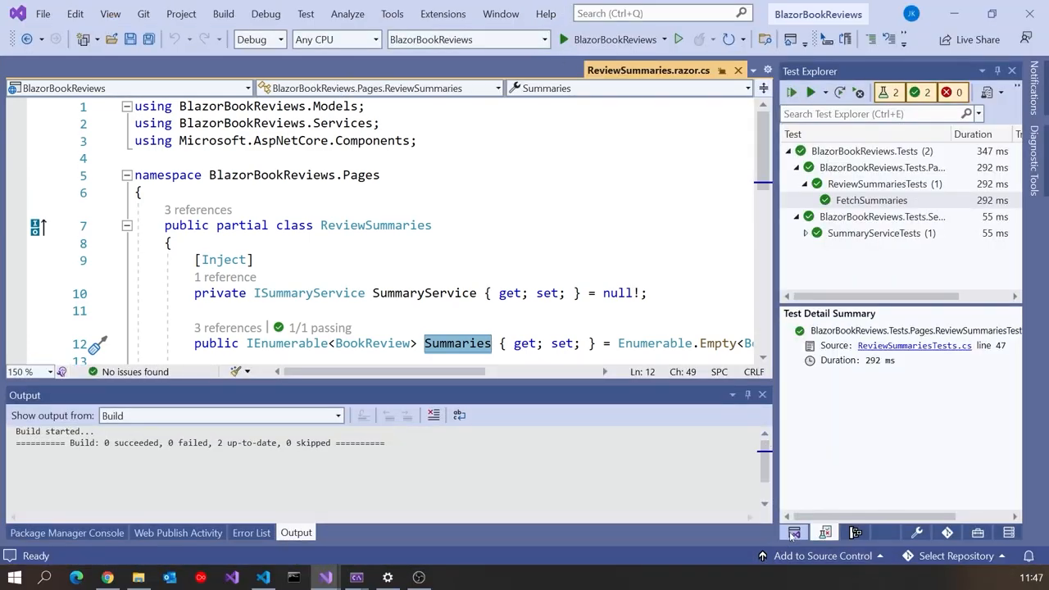
{"action": "left_click", "coordinate": [796, 533]}
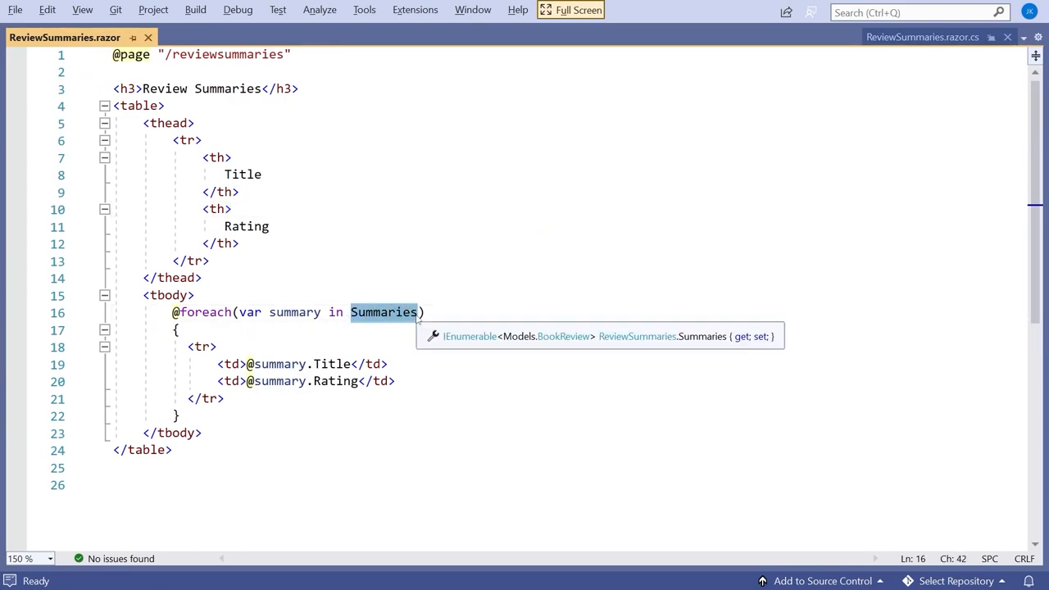
{"action": "left_click_drag", "start_coordinate": [173, 311], "coordinate": [180, 417]}
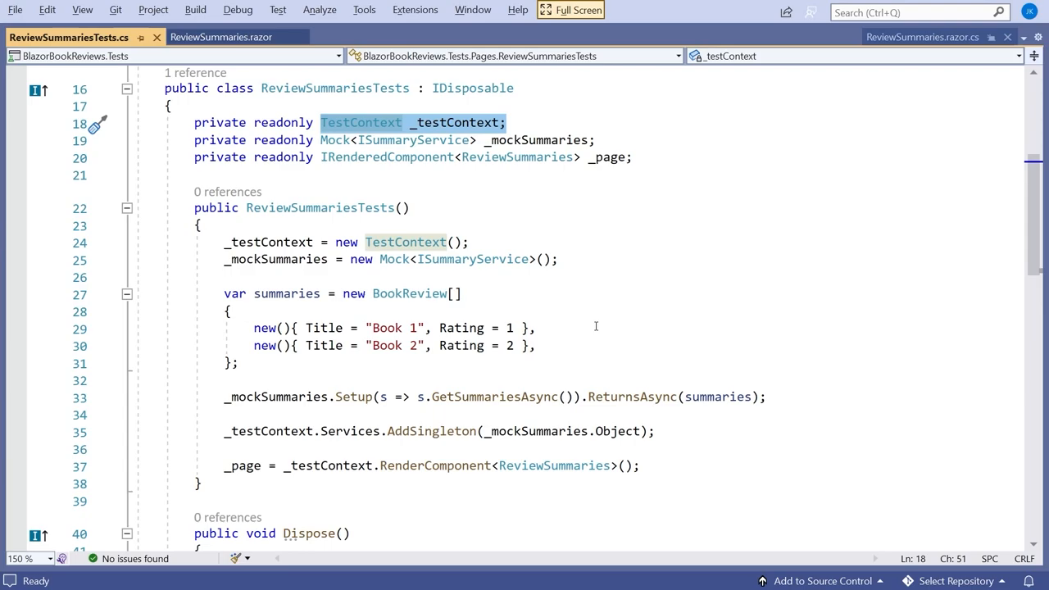
Scroll the test constructor and highlight the _testContext line rendering ReviewSummaries.
{"action": "scroll", "scroll_direction": "down", "scroll_amount": 3}
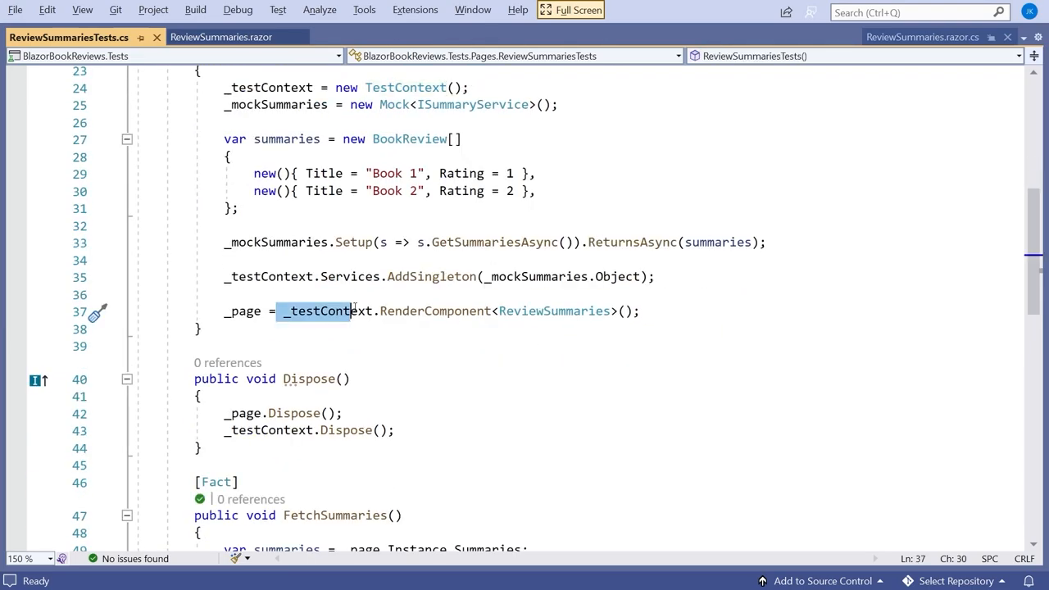
{"action": "left_click_drag", "start_coordinate": [282, 312], "coordinate": [639, 311]}
{"action": "type", "text": "[Fact"}
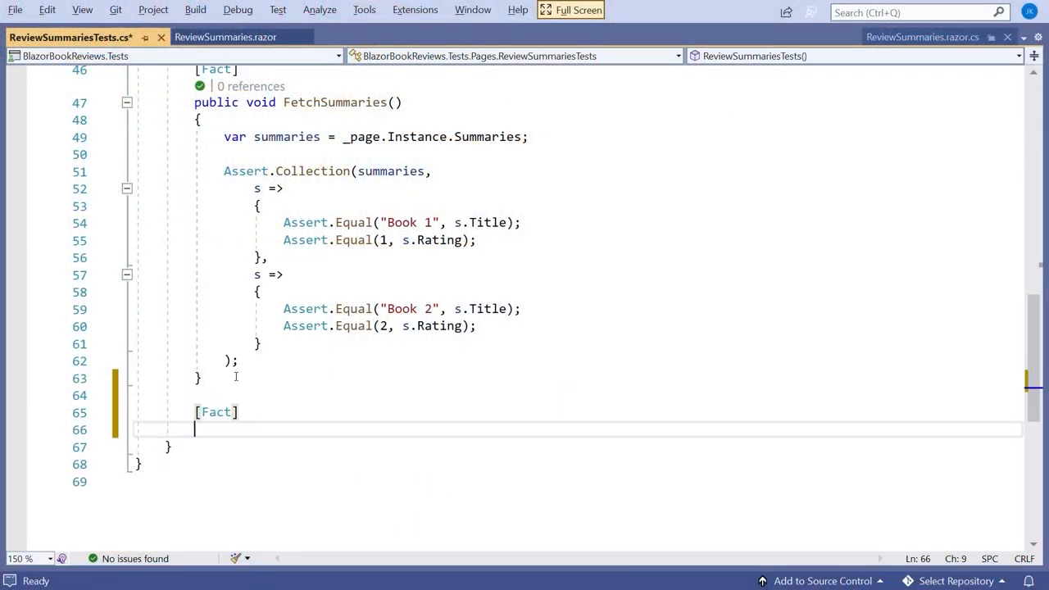
Declare the new test method public void DisplaySummaries().
{"action": "type", "text": "public void"}
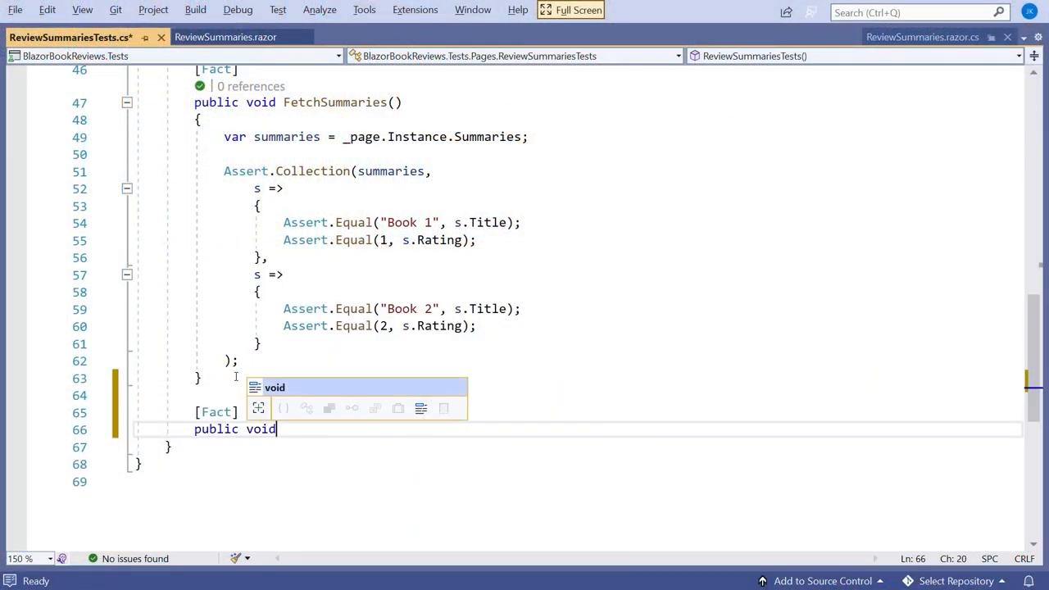
{"action": "type", "text": "Dis"}
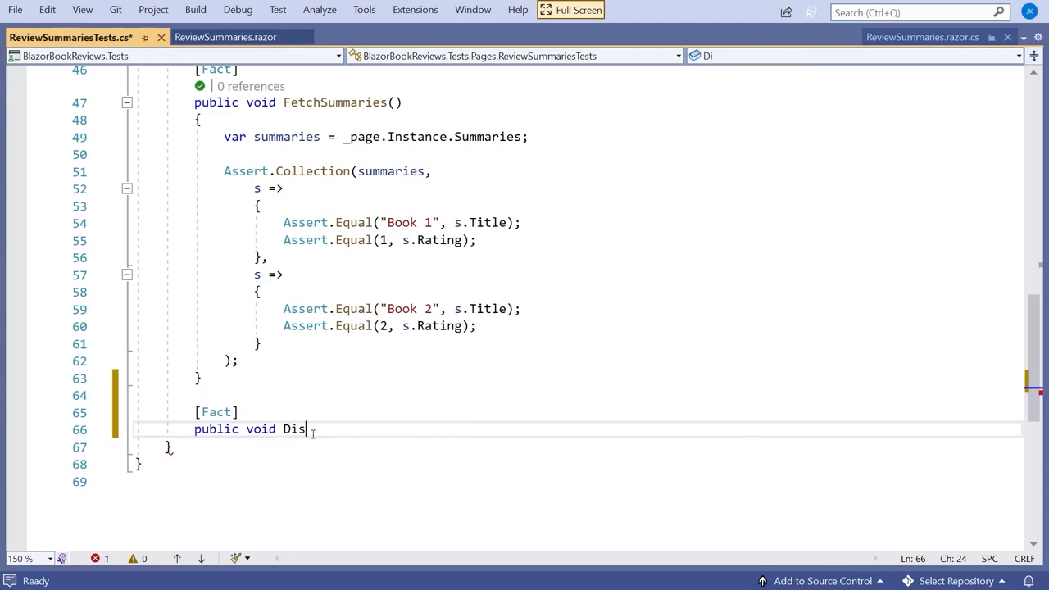
{"action": "type", "text": "play"}
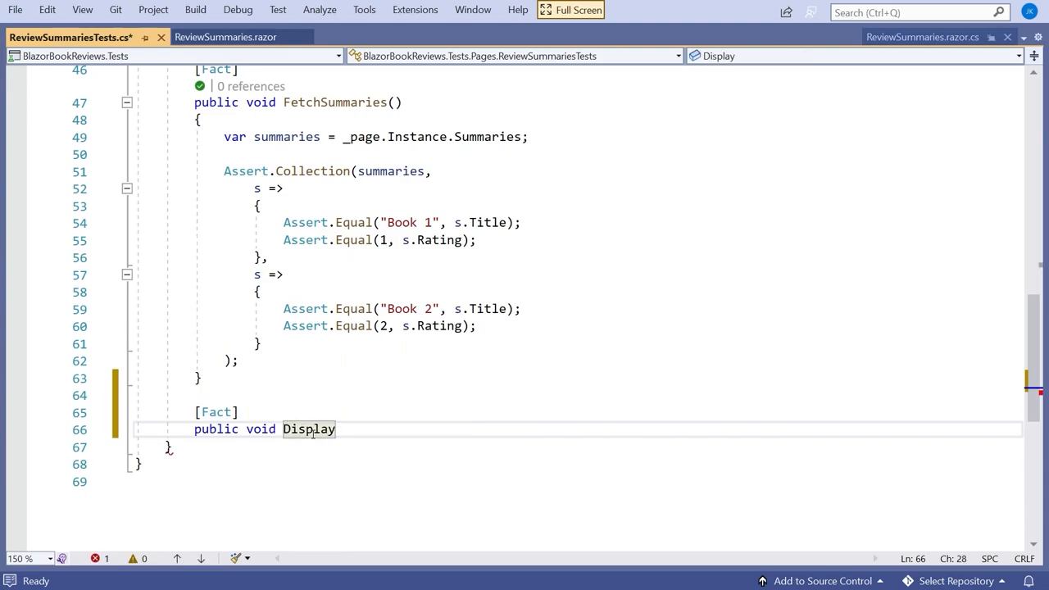
{"action": "type", "text": "s"}
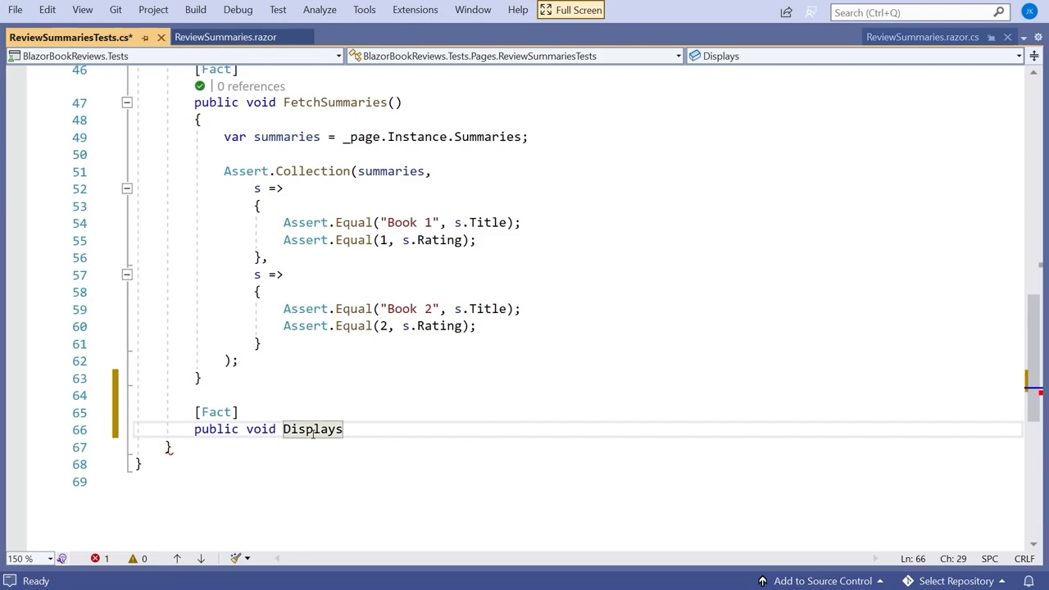
{"action": "type", "text": "Summarie"}
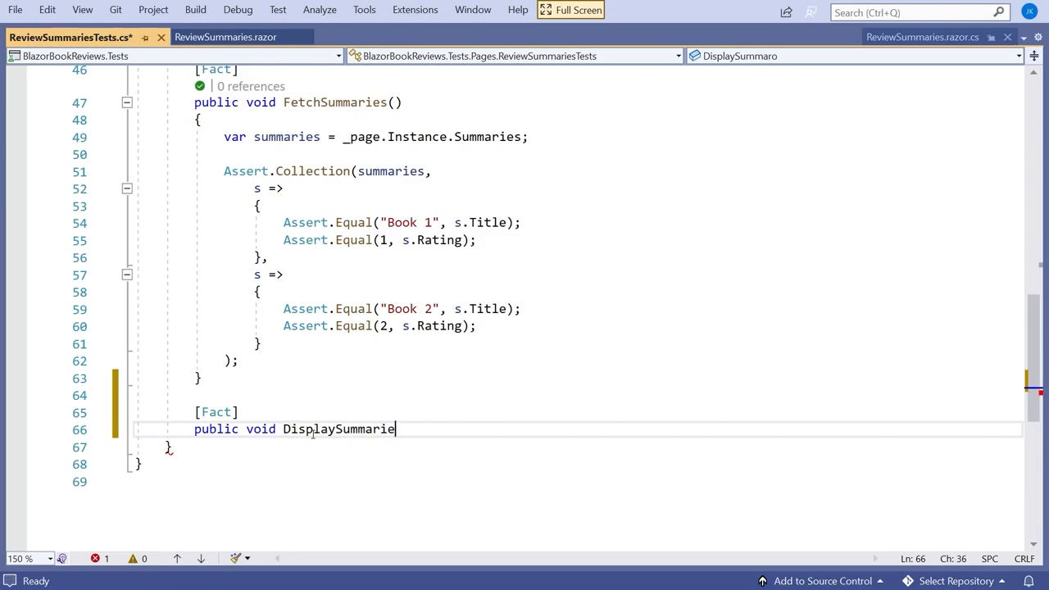
{"action": "type", "text": "s()"}
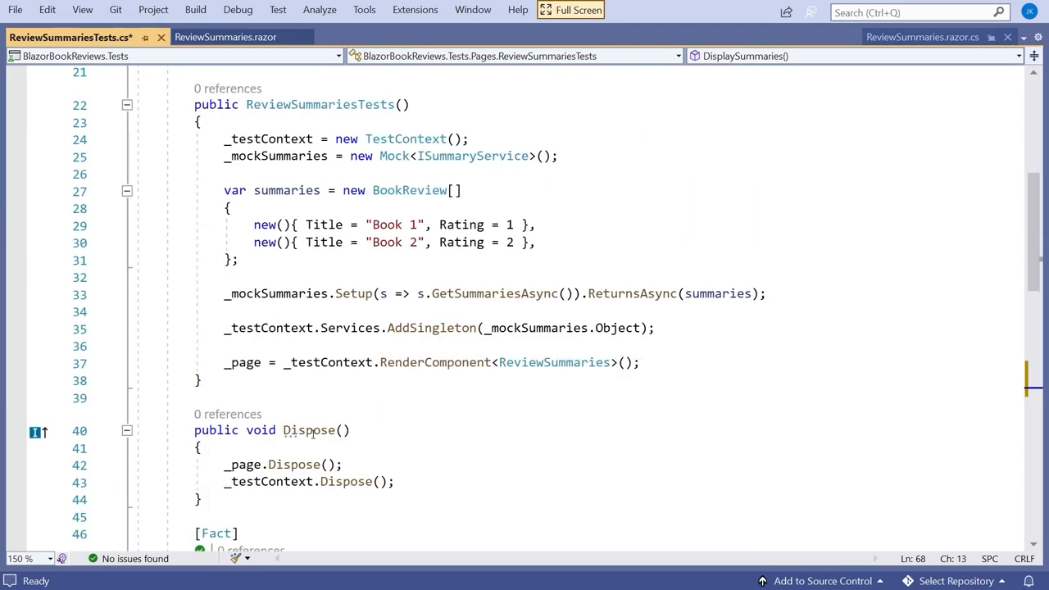
{"action": "mouse_move", "coordinate": [329, 429]}
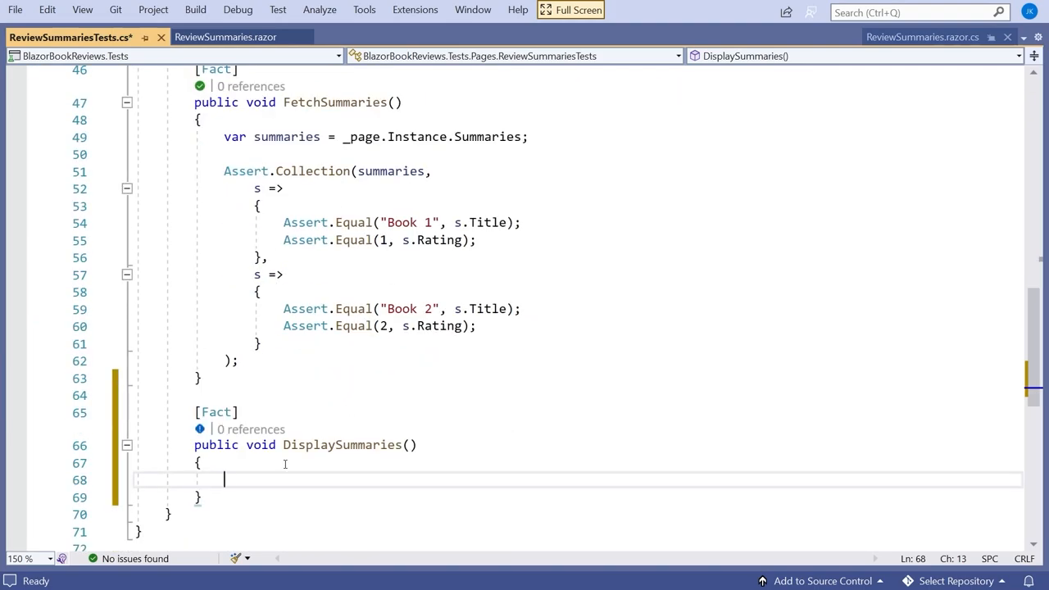
Start the line var cells = _page. inside DisplaySummaries.
{"action": "type", "text": "var cells ="}
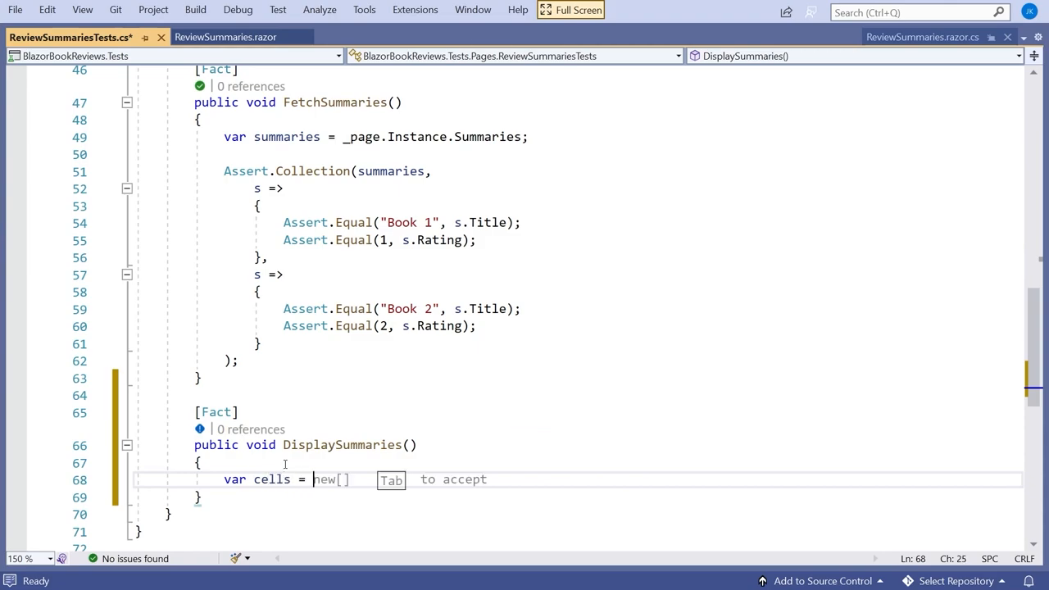
{"action": "type", "text": "_p"}
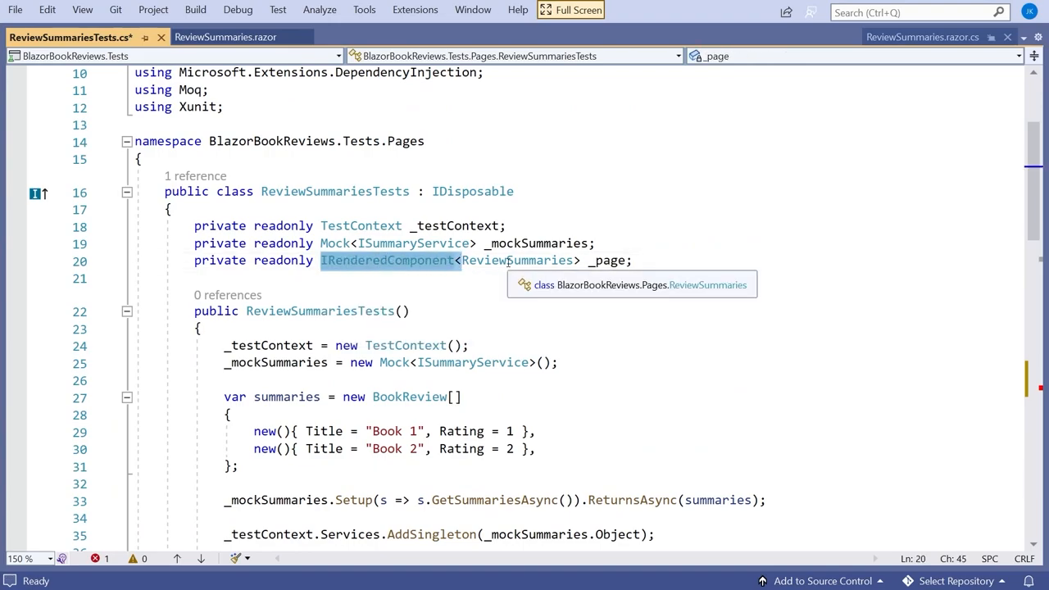
{"action": "scroll", "scroll_direction": "down", "scroll_amount": 3}
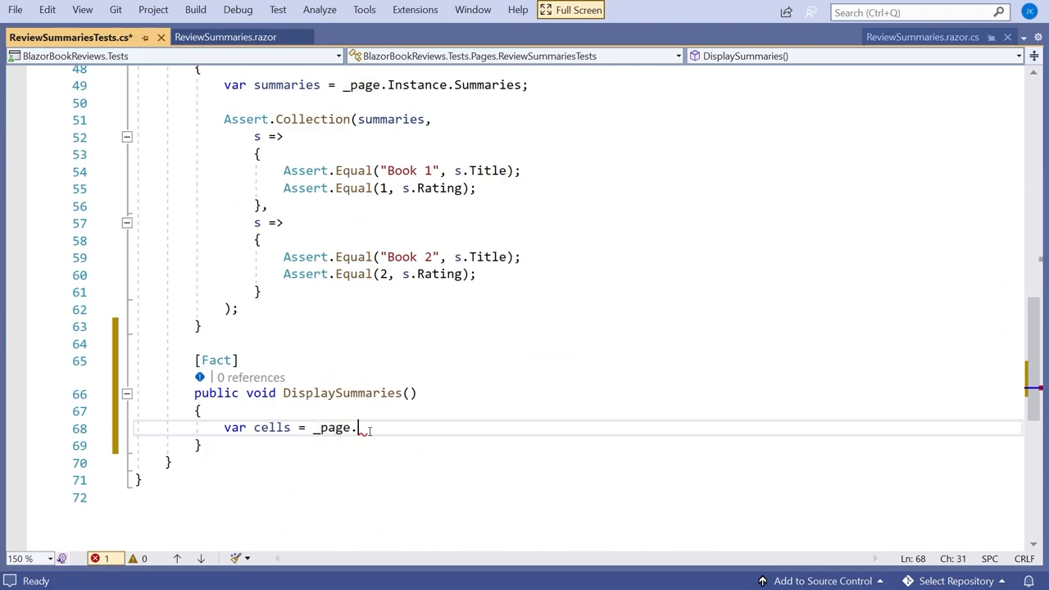
{"action": "type", "text": "."}
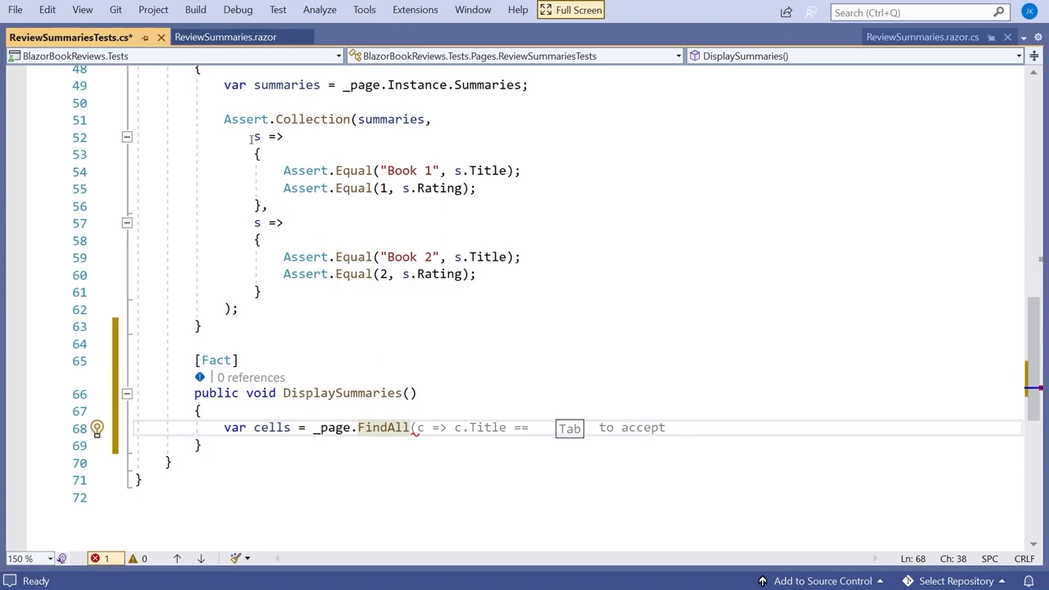
{"action": "left_click", "coordinate": [221, 36]}
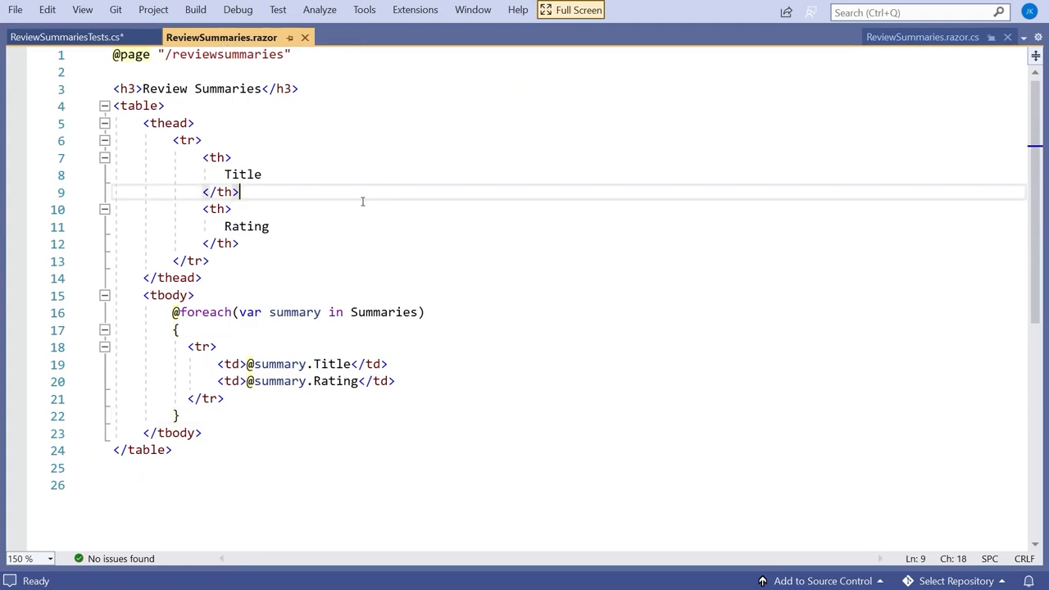
{"action": "mouse_move", "coordinate": [245, 413]}
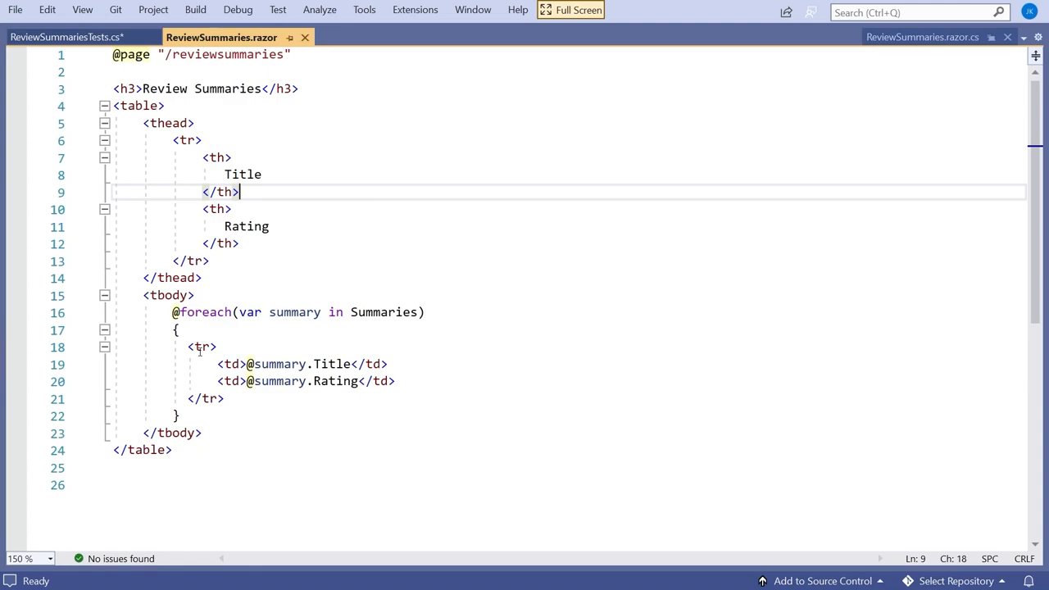
{"action": "left_click_drag", "start_coordinate": [187, 347], "coordinate": [232, 400]}
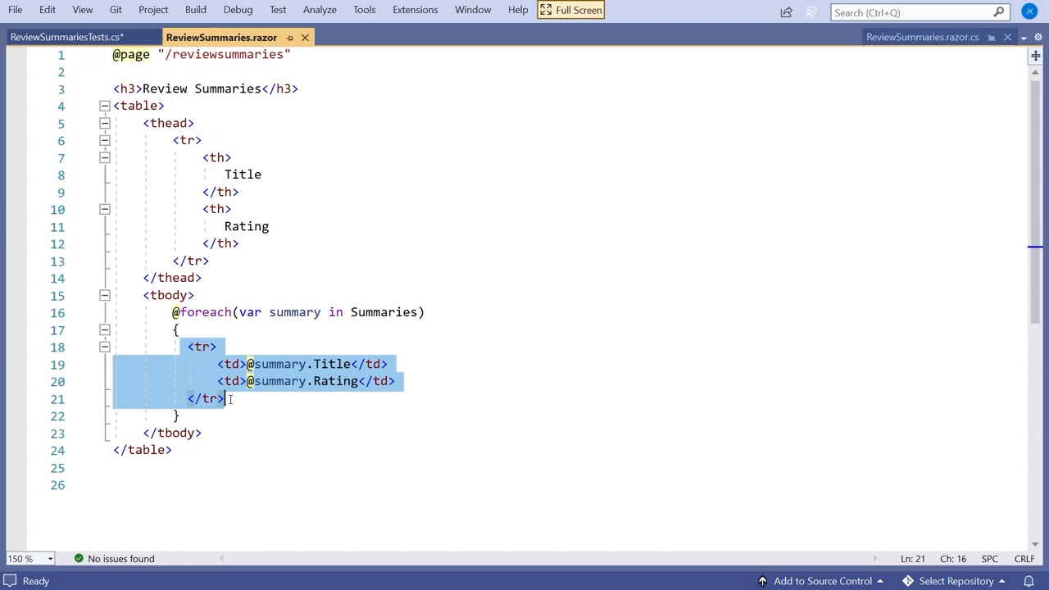
{"action": "left_click", "coordinate": [66, 36]}
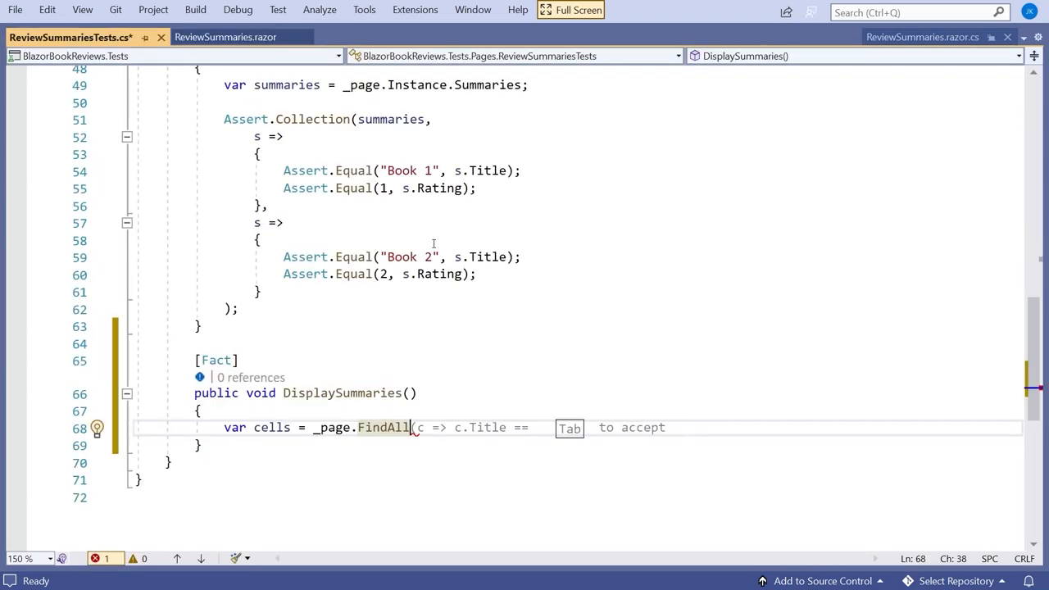
{"action": "left_click", "coordinate": [221, 36]}
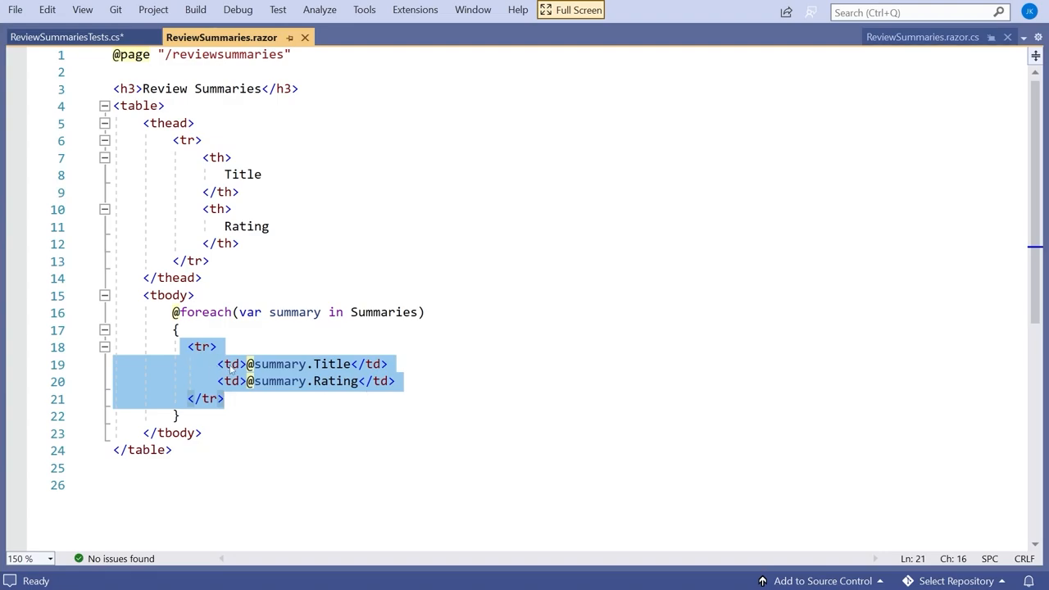
{"action": "left_click", "coordinate": [230, 364]}
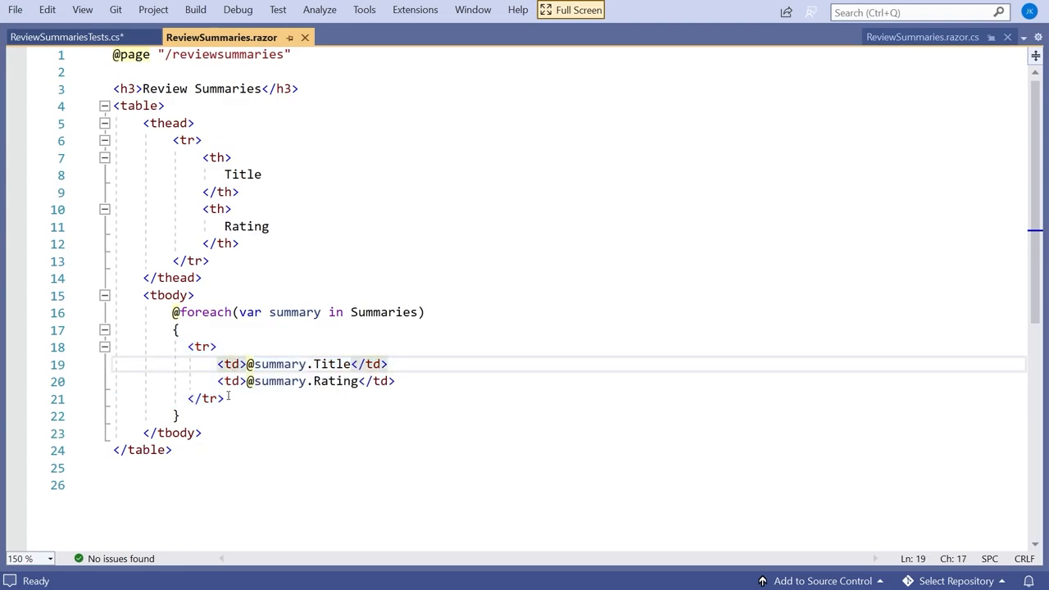
{"action": "left_click", "coordinate": [62, 41]}
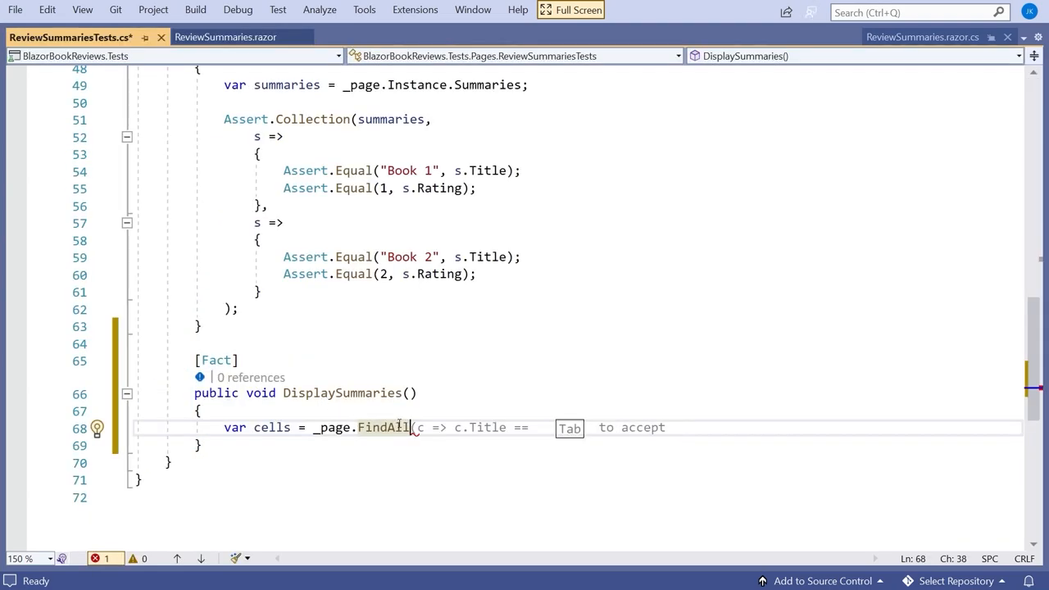
Complete the FindAll call with the selector "table>tbody>tr>td".
{"action": "type", "text": "("}
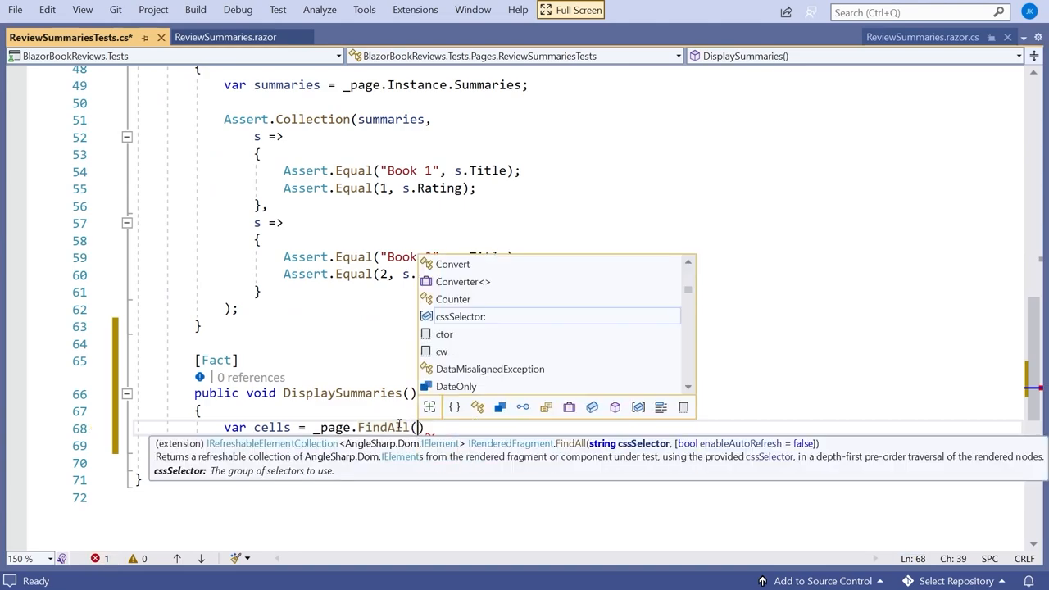
{"action": "type", "text": "\""}
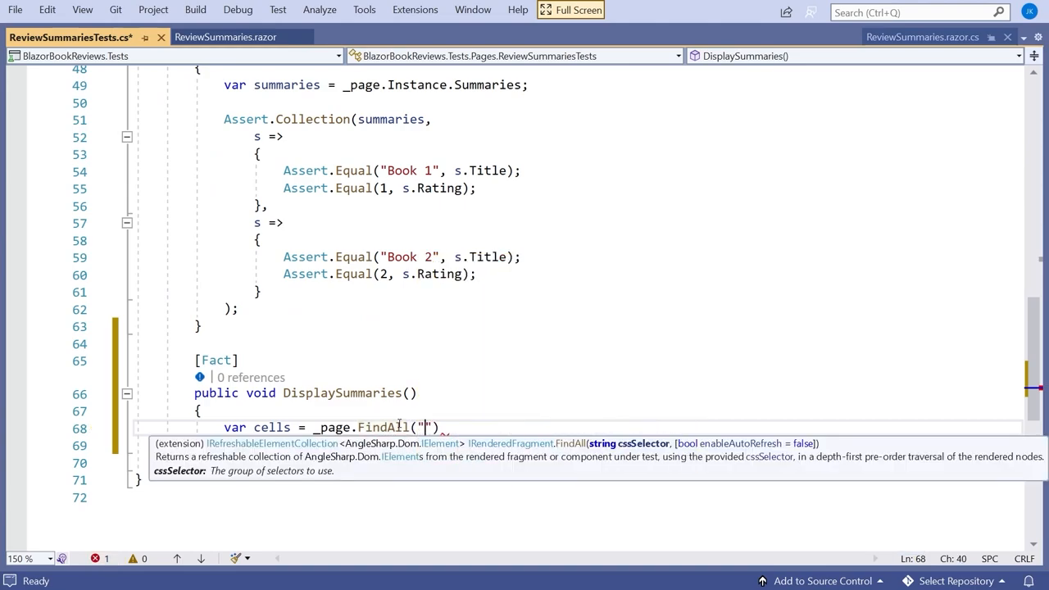
{"action": "type", "text": "table"}
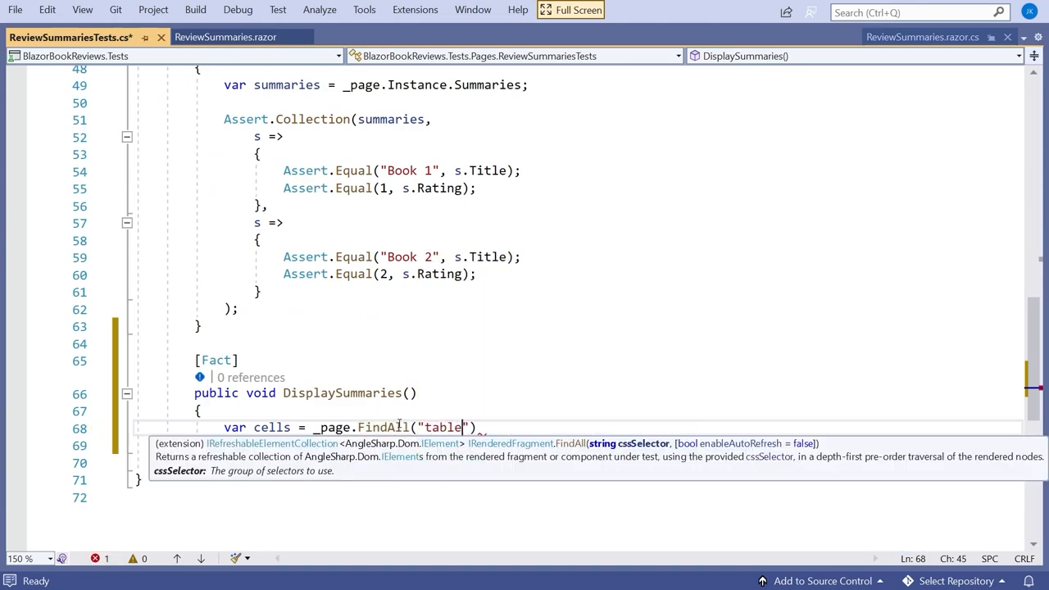
{"action": "type", "text": ">"}
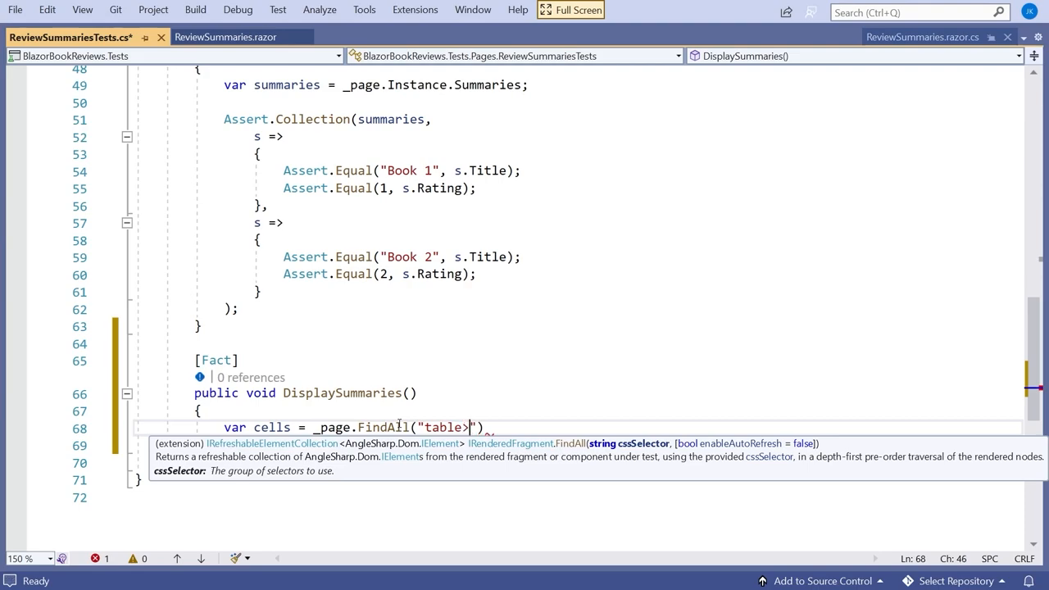
{"action": "type", "text": ">tbody"}
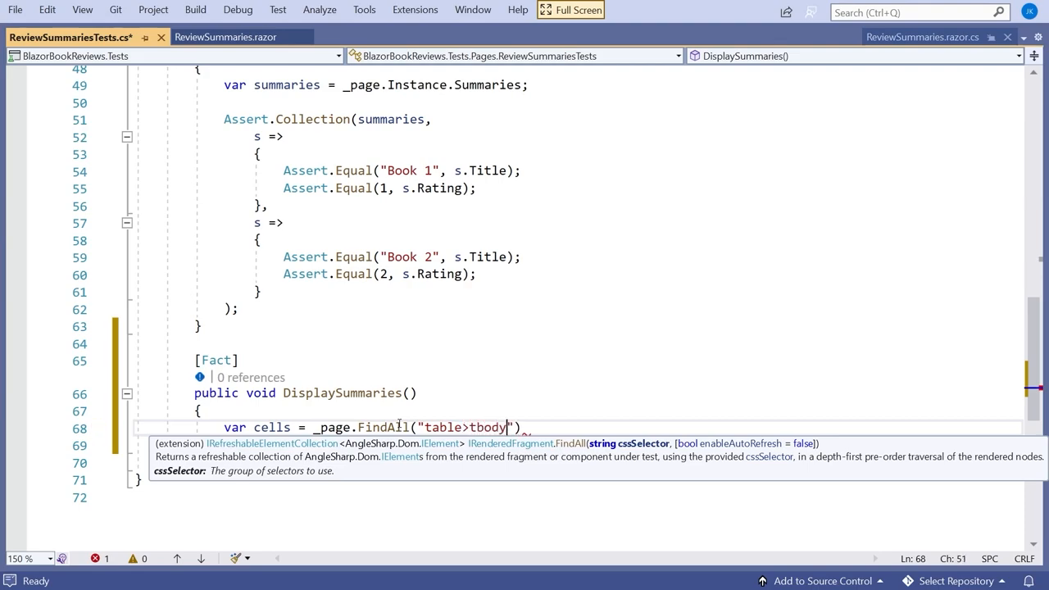
{"action": "type", "text": ">tr>"}
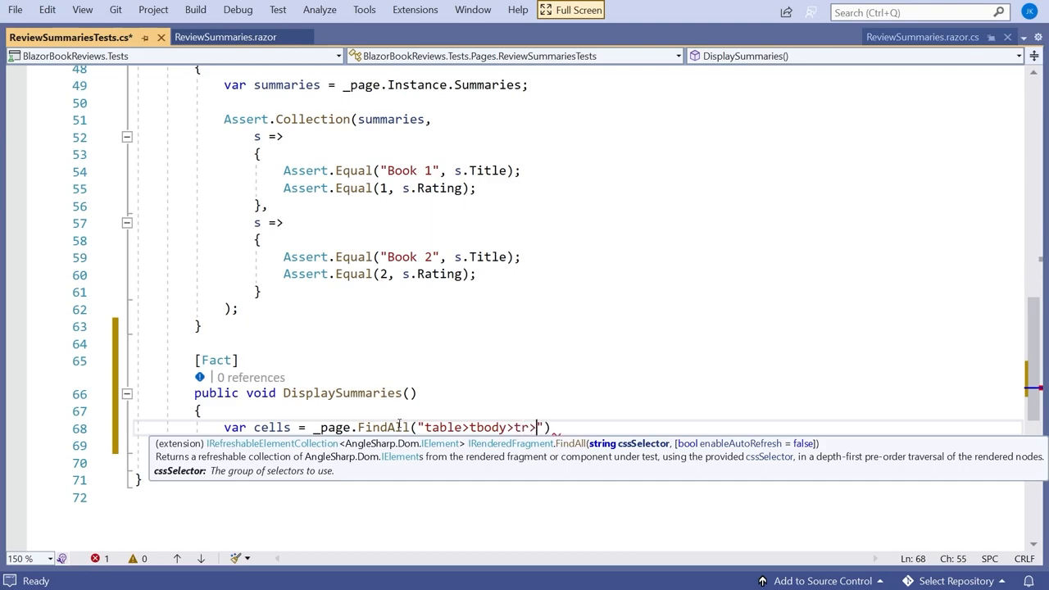
{"action": "type", "text": "td"}
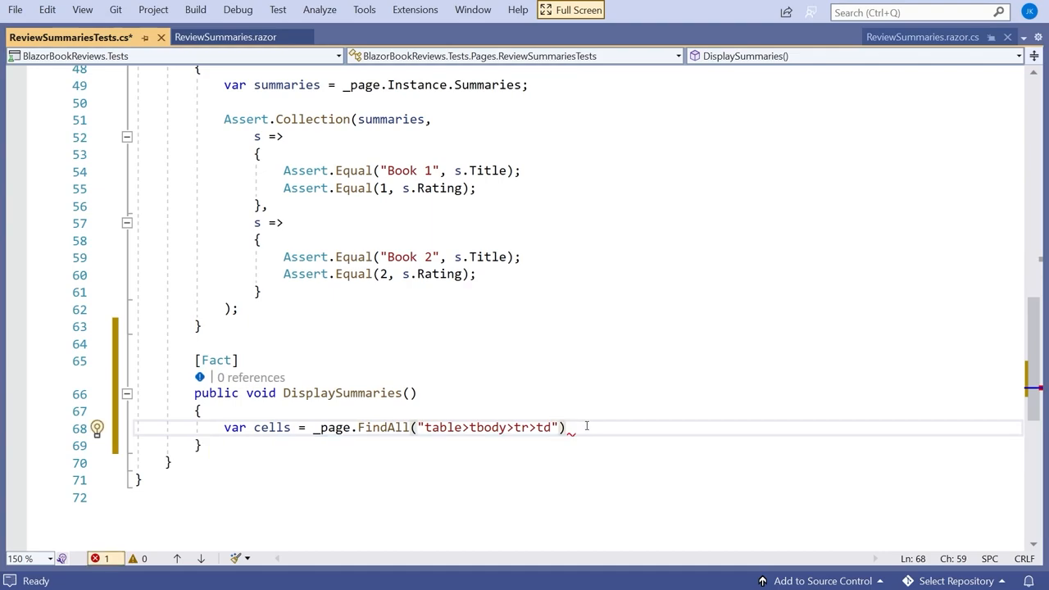
{"action": "type", "text": ";"}
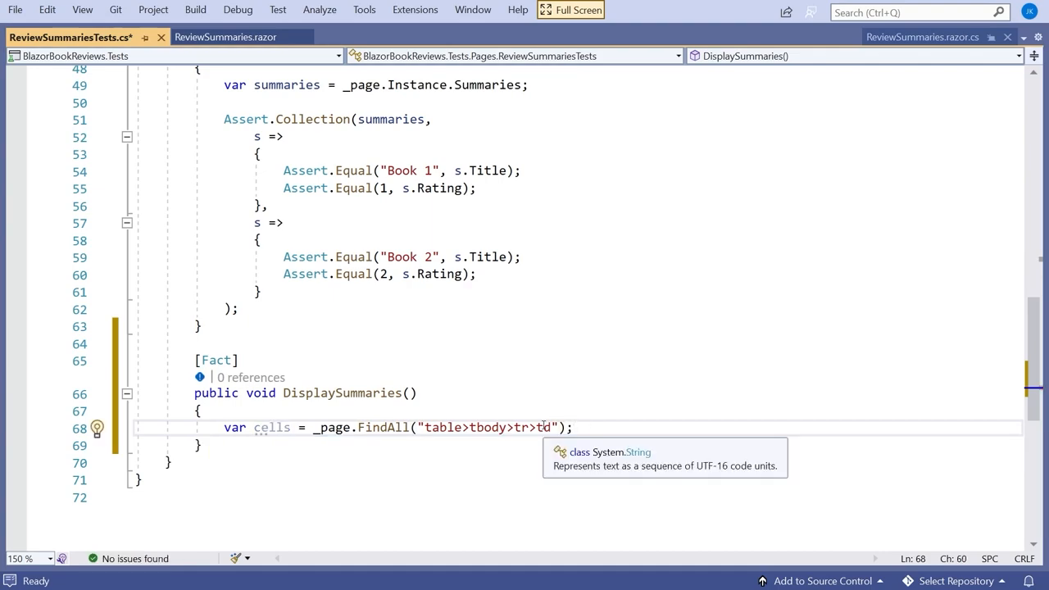
Check the Title and Rating <td> lines in ReviewSummaries.razor, then return to the test.
{"action": "left_click", "coordinate": [223, 36]}
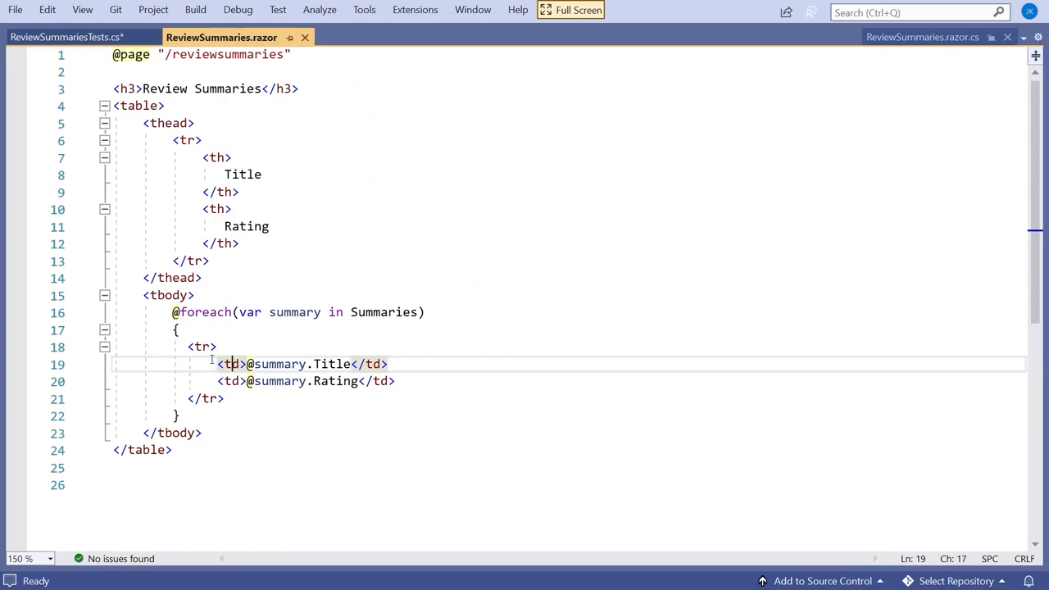
{"action": "left_click_drag", "start_coordinate": [218, 364], "coordinate": [397, 380]}
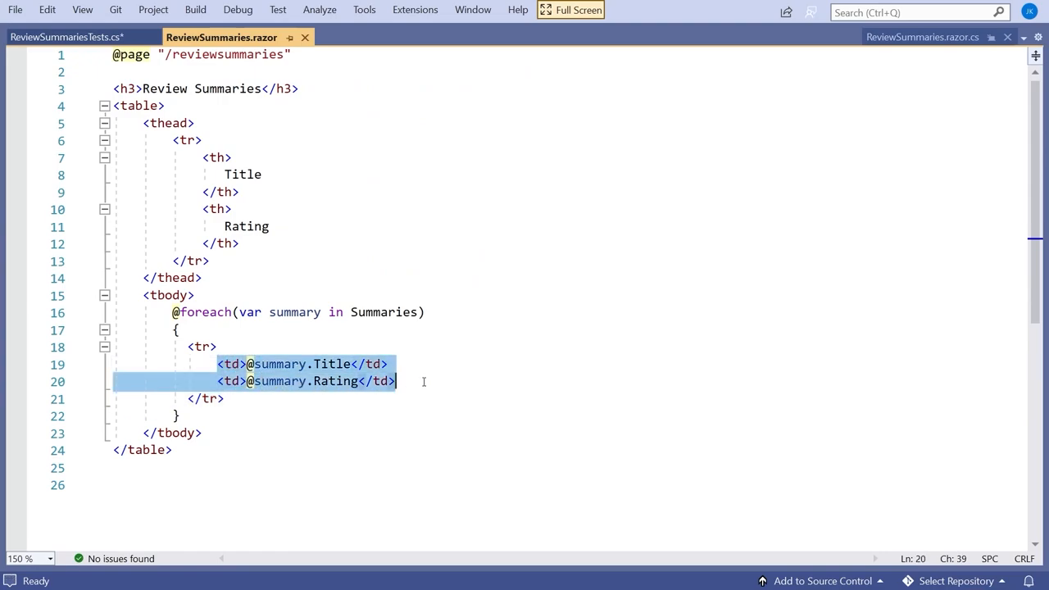
{"action": "left_click", "coordinate": [78, 36]}
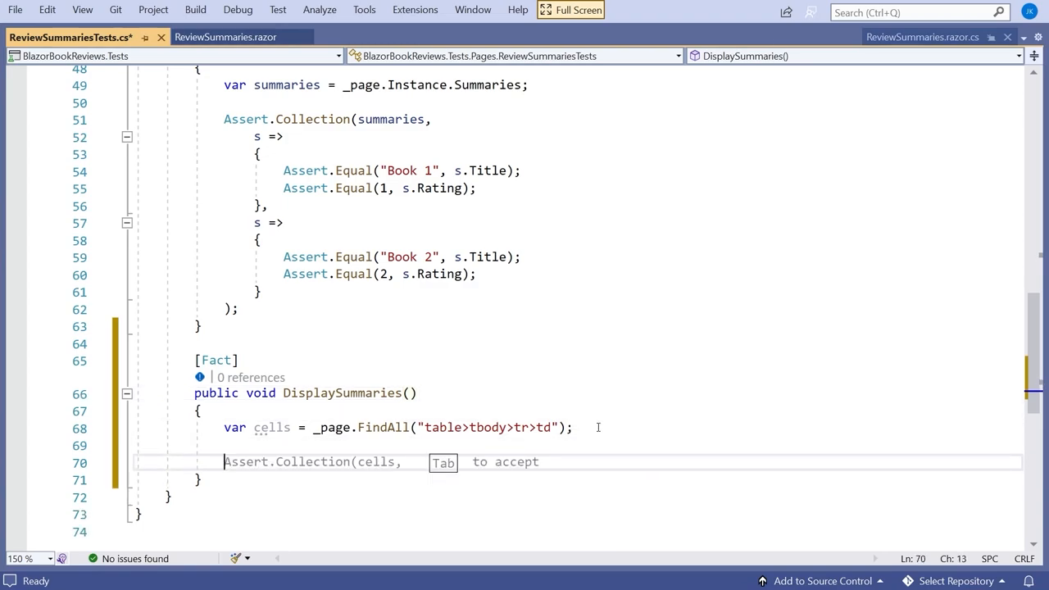
Write Assert.Collection on cells with Assert.Equal("Book 1", ...) for the first cell.
{"action": "type", "text": "Assert.Collection(cells,"}
{"action": "type", "text": "c =>"}
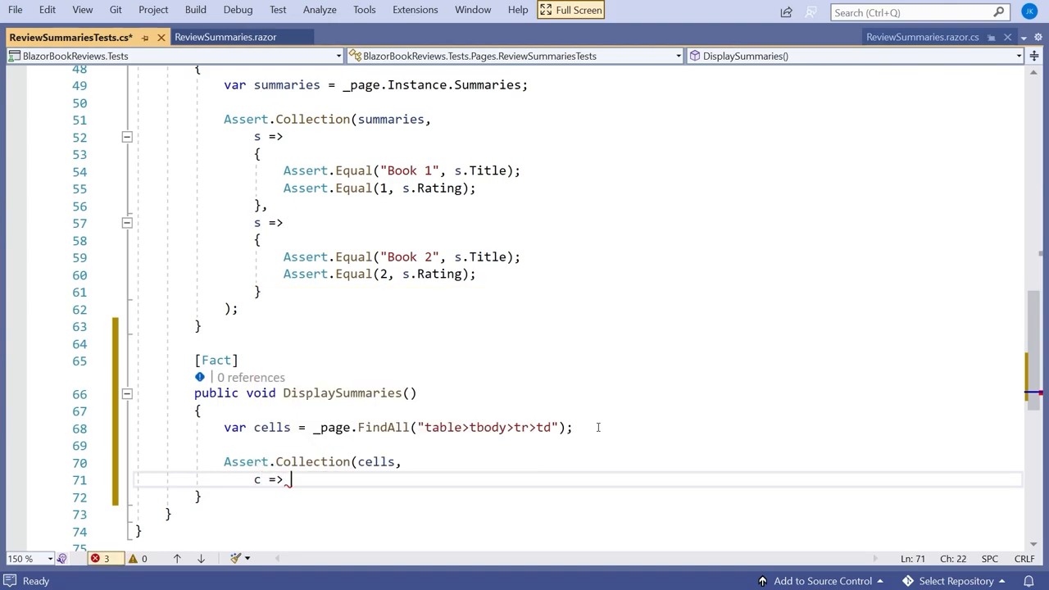
{"action": "type", "text": "Assert"}
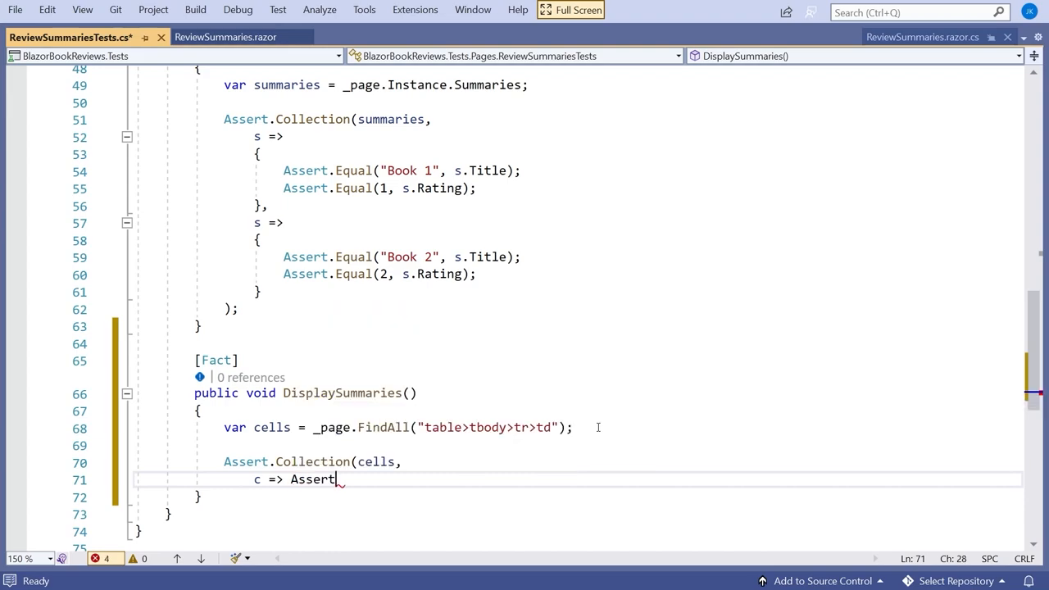
{"action": "type", "text": ".E("}
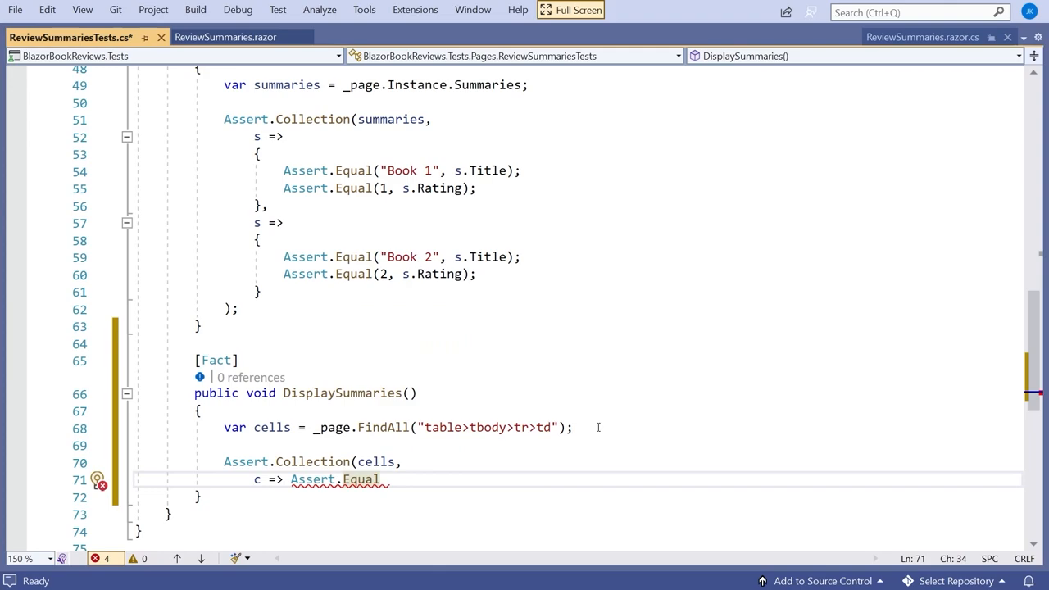
{"action": "type", "text": "(\"B"}
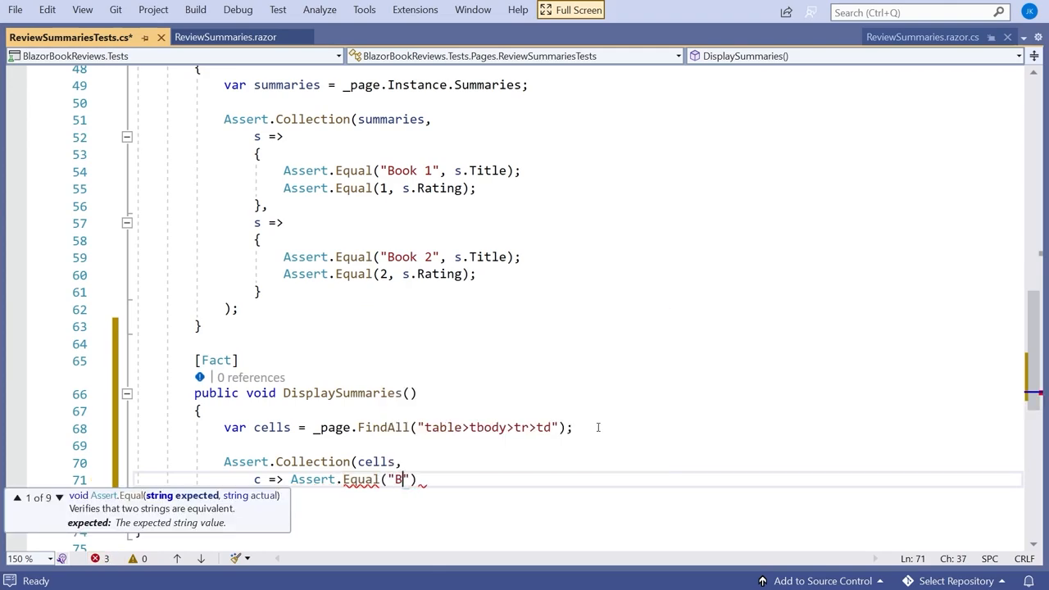
{"action": "type", "text": "ook 1"}
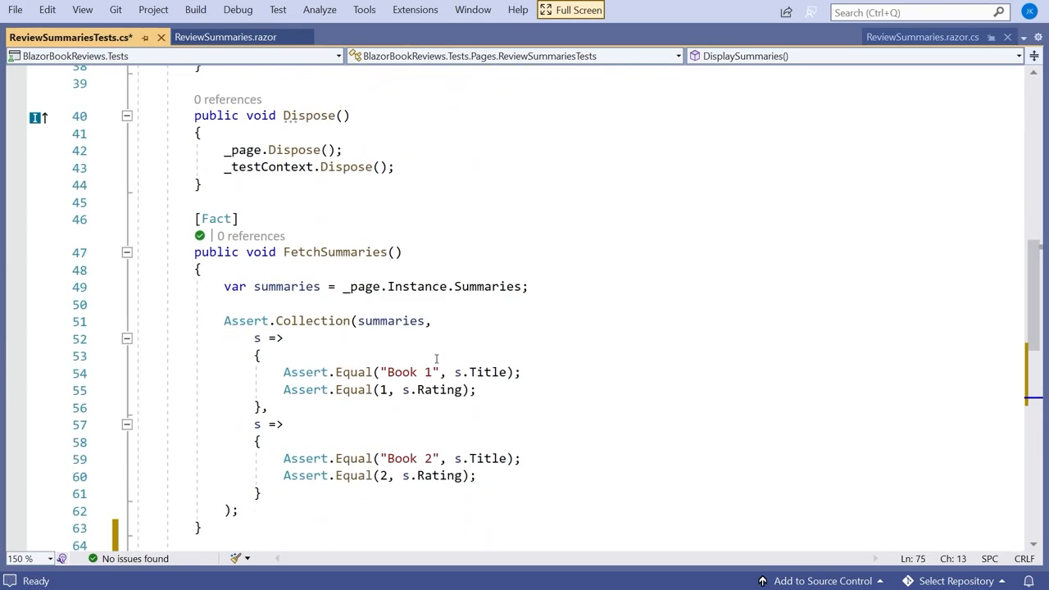
{"action": "scroll", "scroll_direction": "down", "scroll_amount": 3}
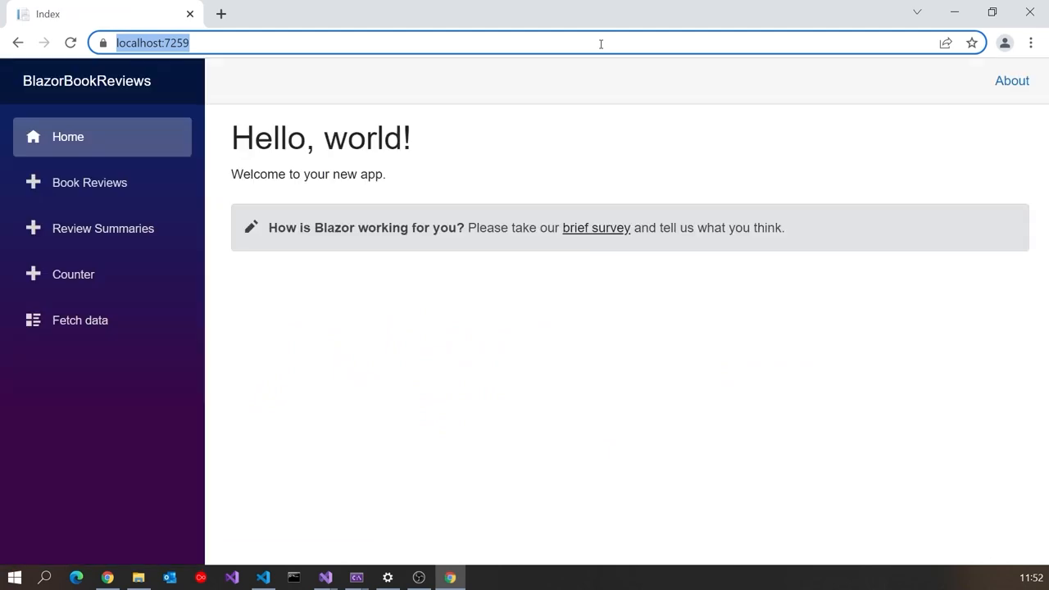
Revisit the Blazor Book Reviews and Review Summaries pages.
{"action": "left_click", "coordinate": [89, 182]}
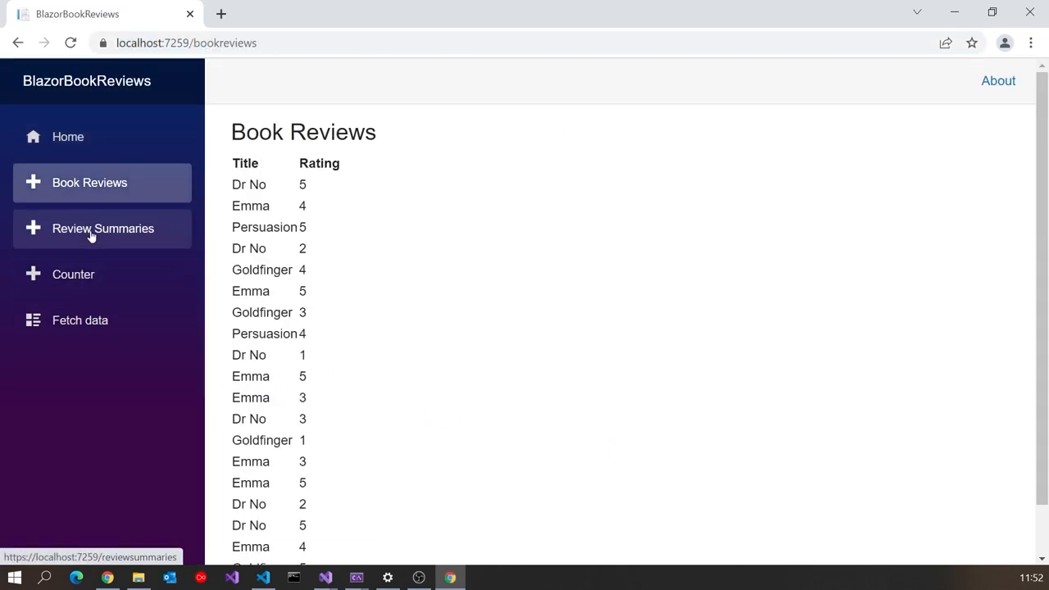
{"action": "left_click", "coordinate": [103, 228]}
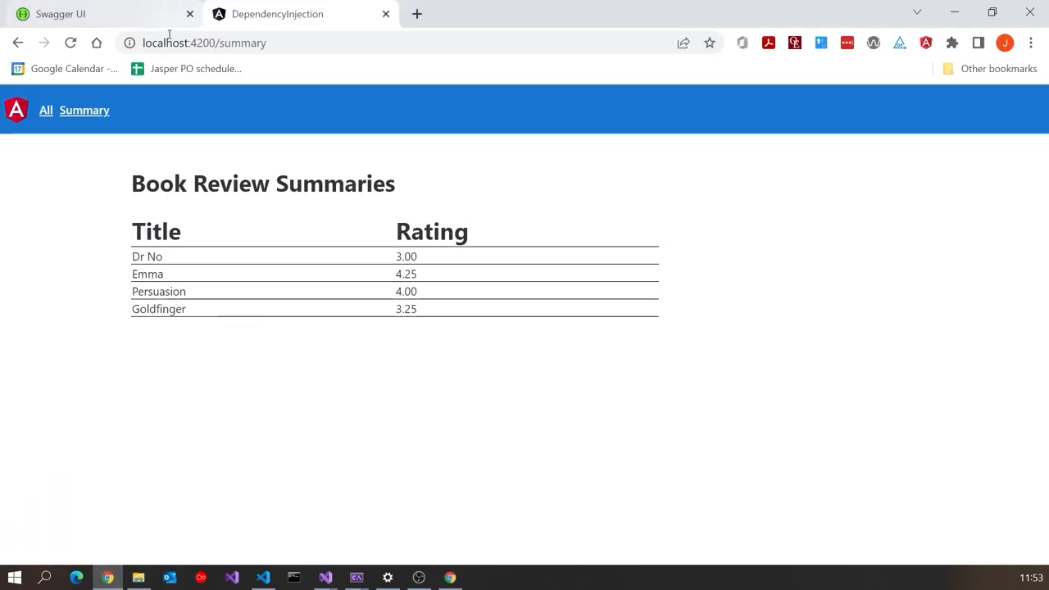
In the Angular app, start an AddReview form with the title Dr No.
{"action": "left_click", "coordinate": [45, 109]}
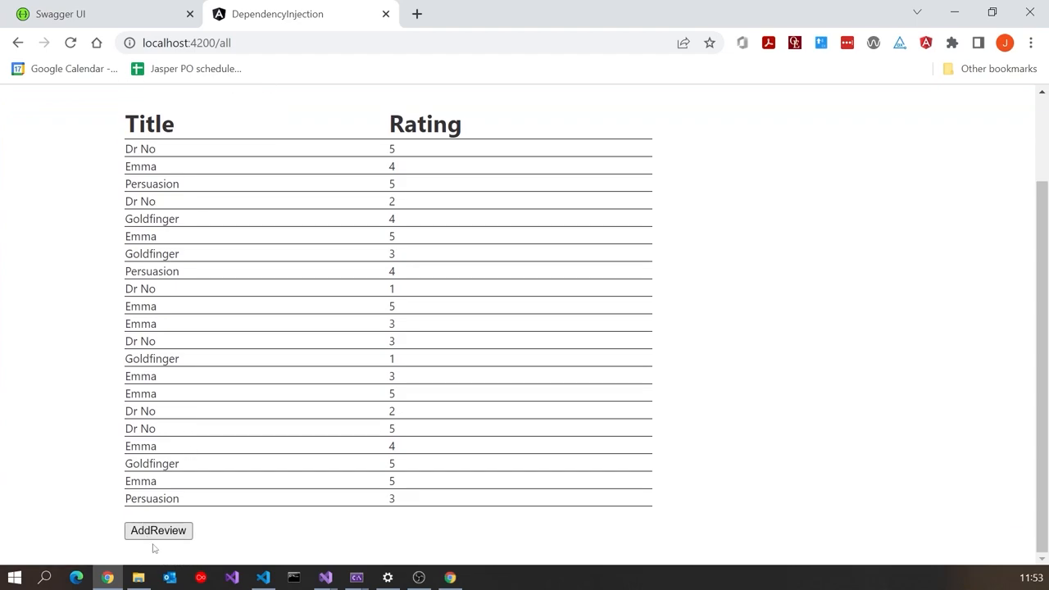
{"action": "left_click", "coordinate": [157, 531]}
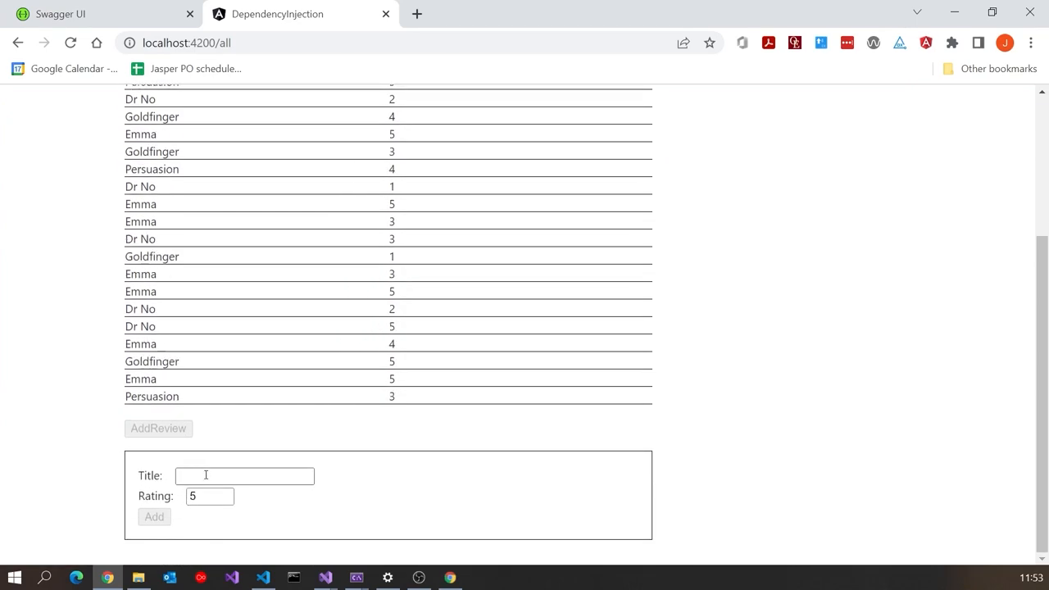
{"action": "type", "text": "Dr No"}
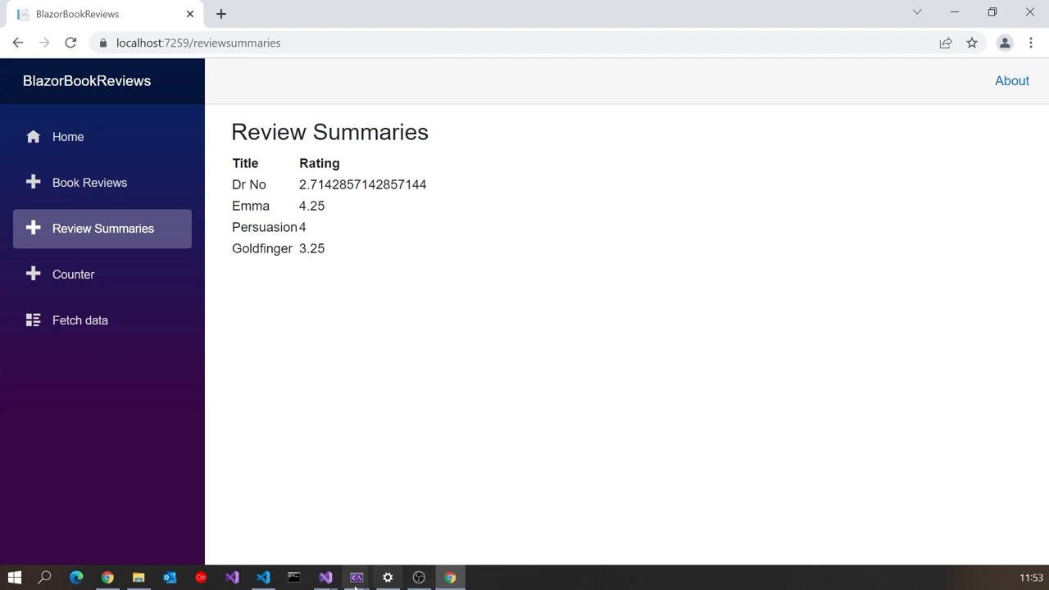
{"action": "mouse_move", "coordinate": [303, 577]}
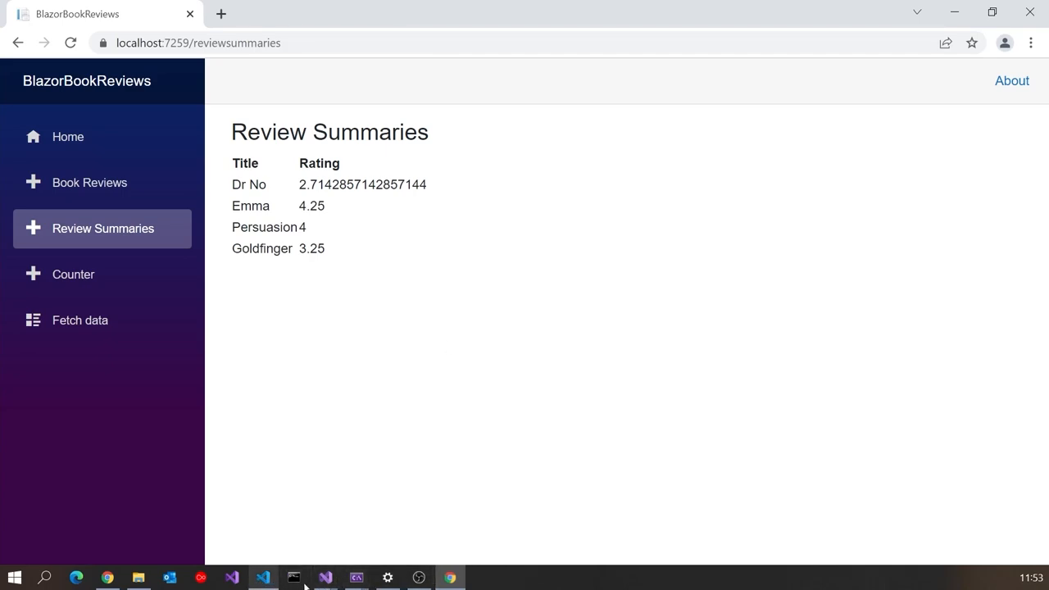
{"action": "mouse_move", "coordinate": [1031, 12]}
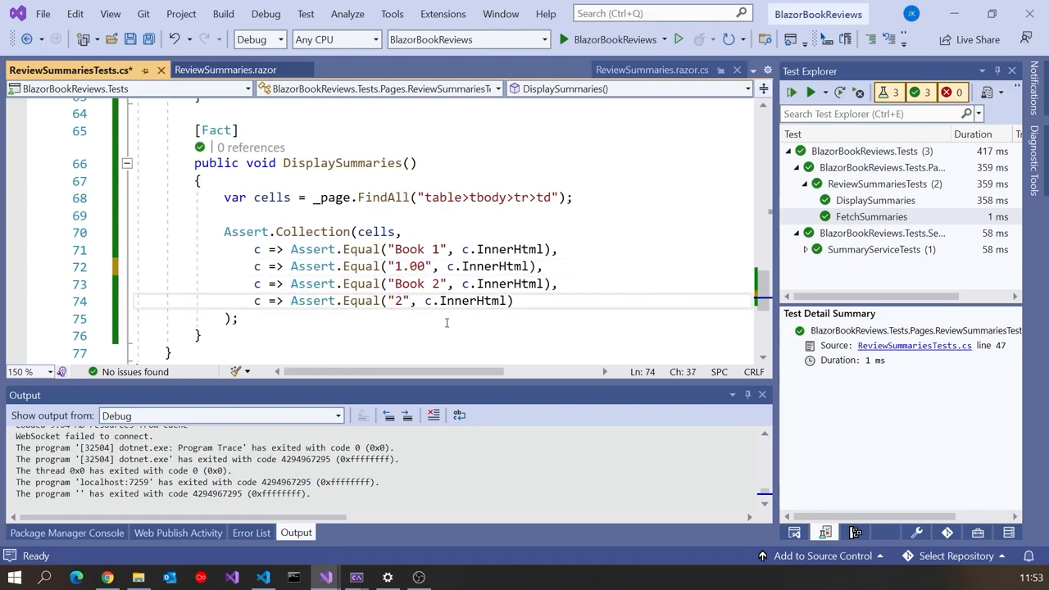
Change the expected ratings to "1.00" and "2.00", then switch to ReviewSummaries.razor.
{"action": "type", "text": ".00"}
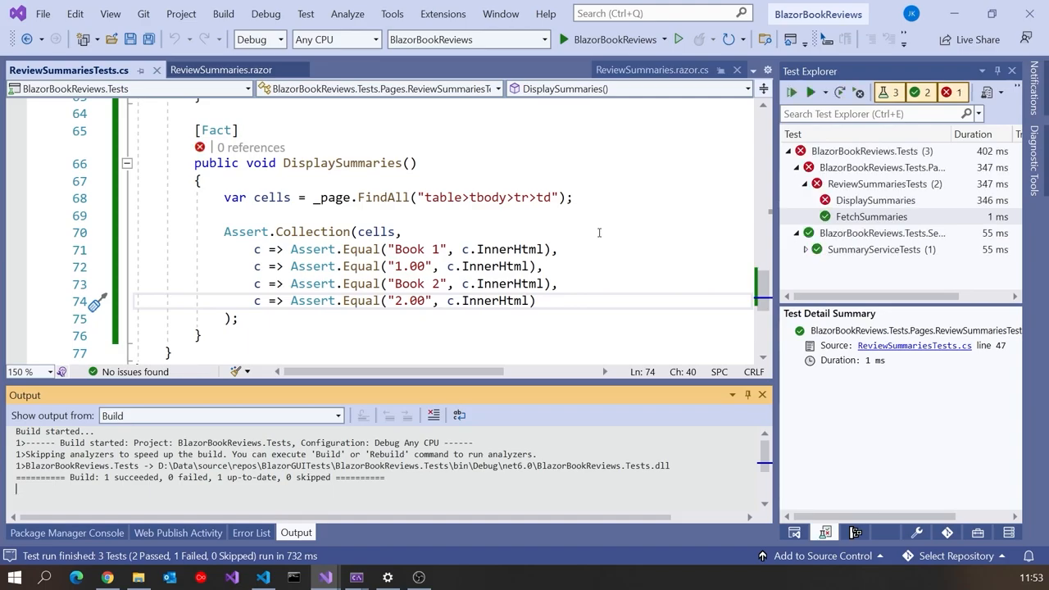
{"action": "left_click", "coordinate": [210, 69]}
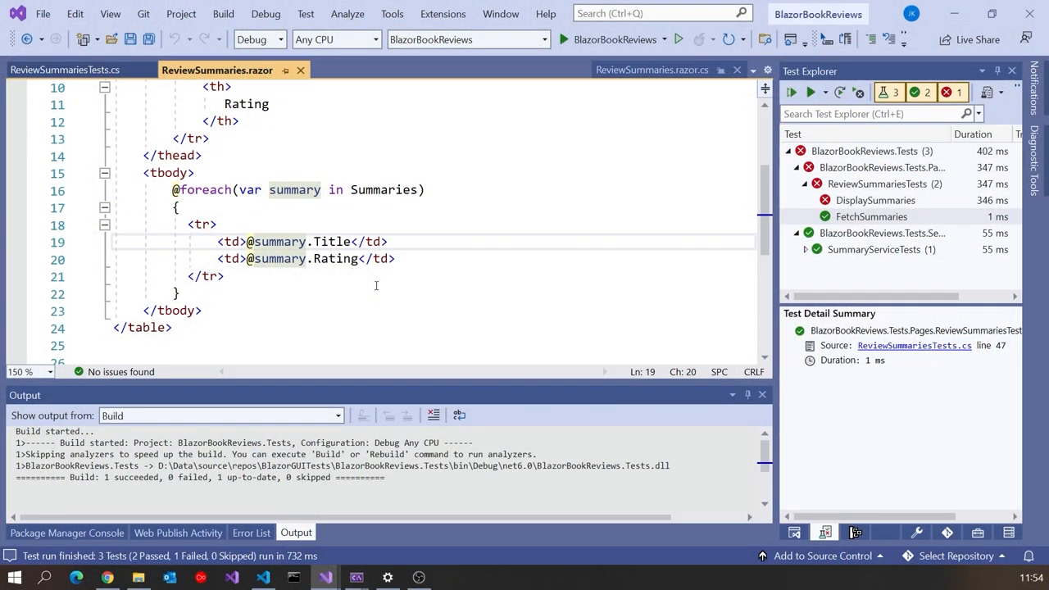
{"action": "left_click", "coordinate": [341, 260]}
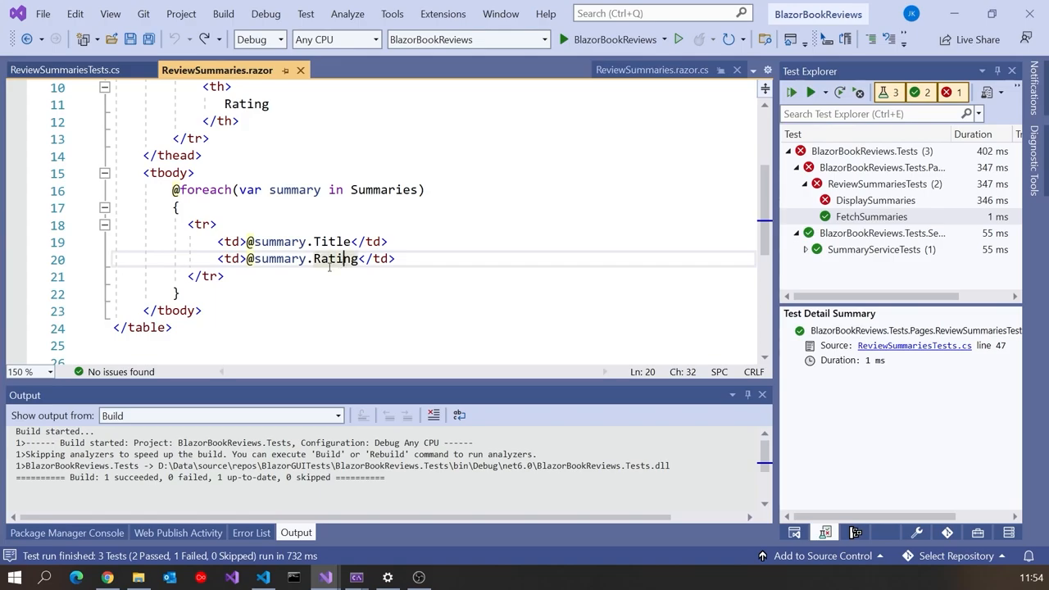
{"action": "type", "text": "("}
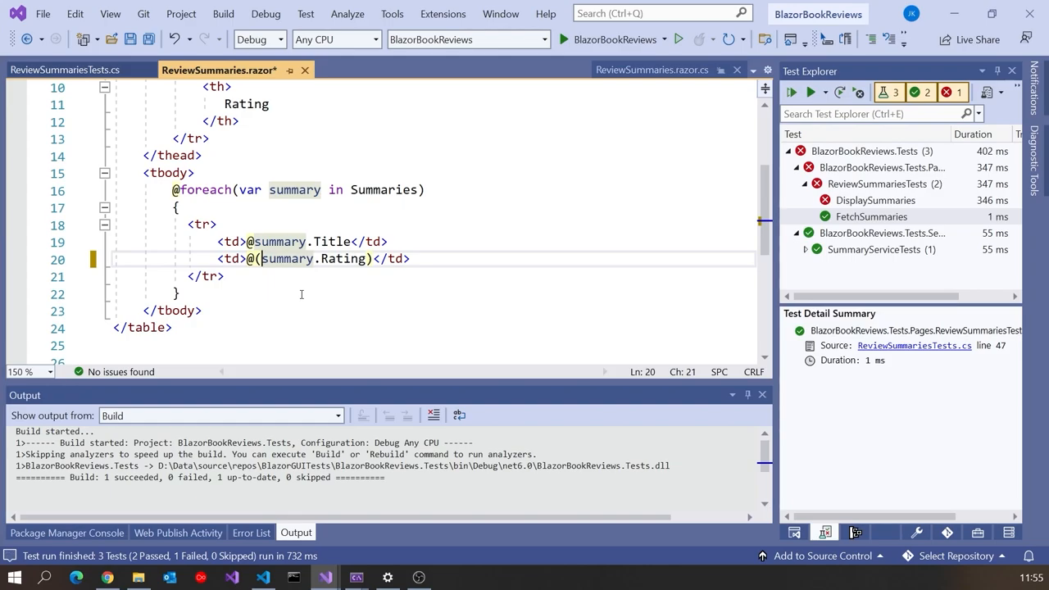
{"action": "type", "text": "$"}
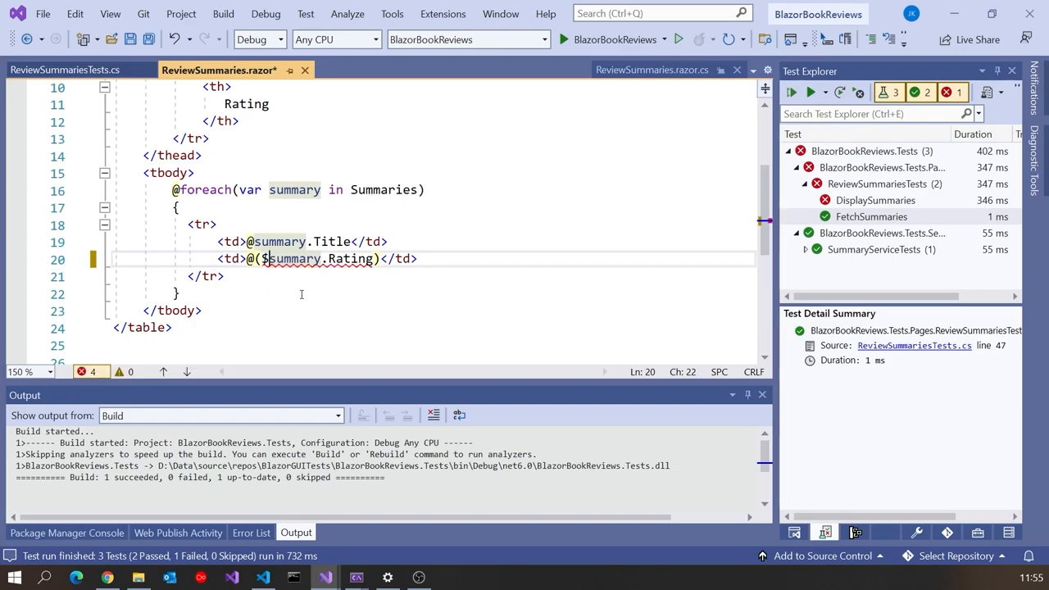
{"action": "type", "text": "\"{"}
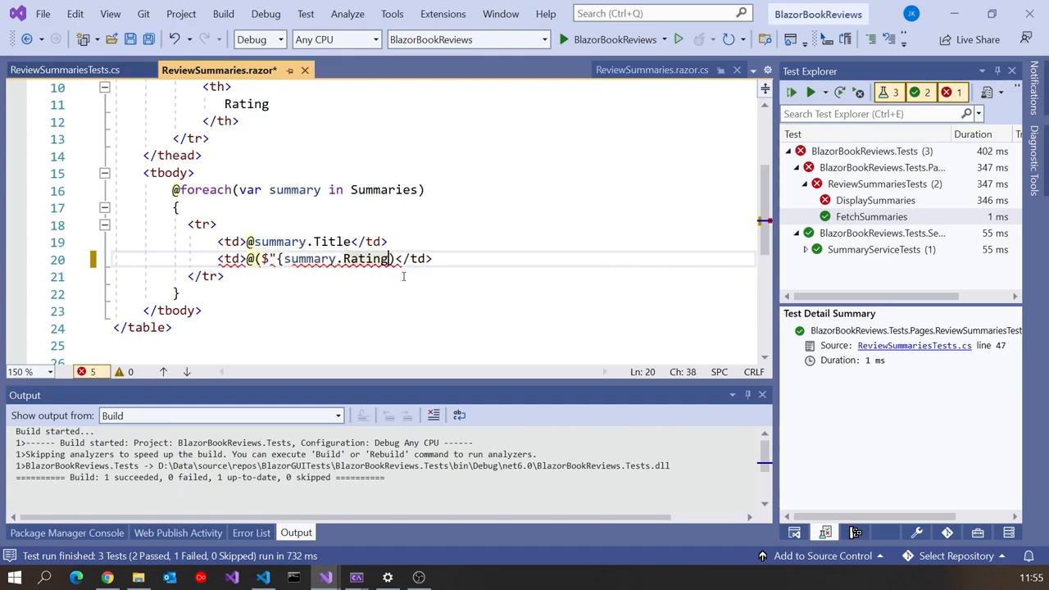
{"action": "type", "text": "\""}
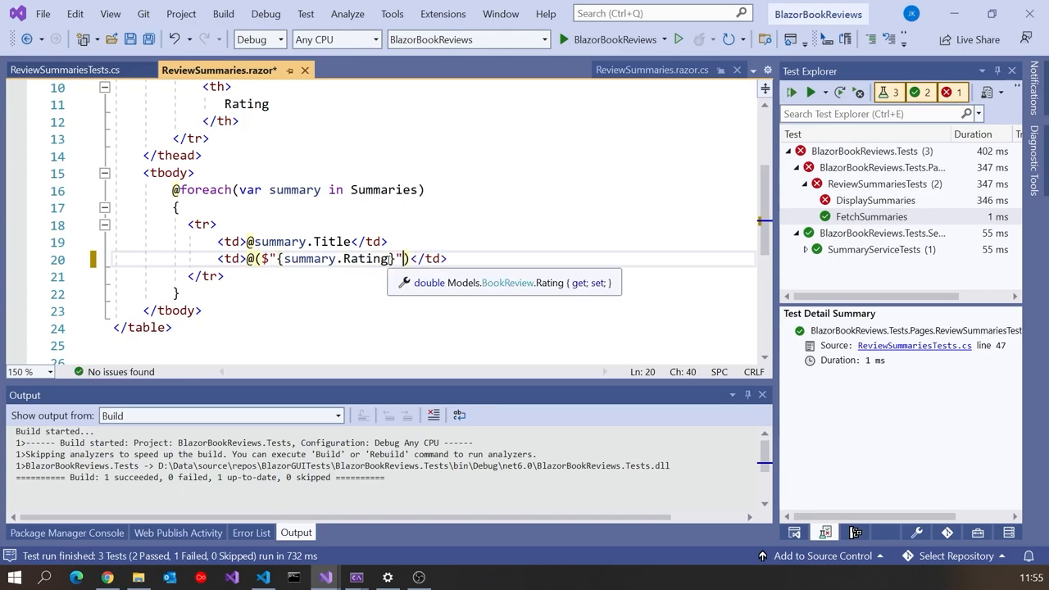
{"action": "type", "text": ":N2"}
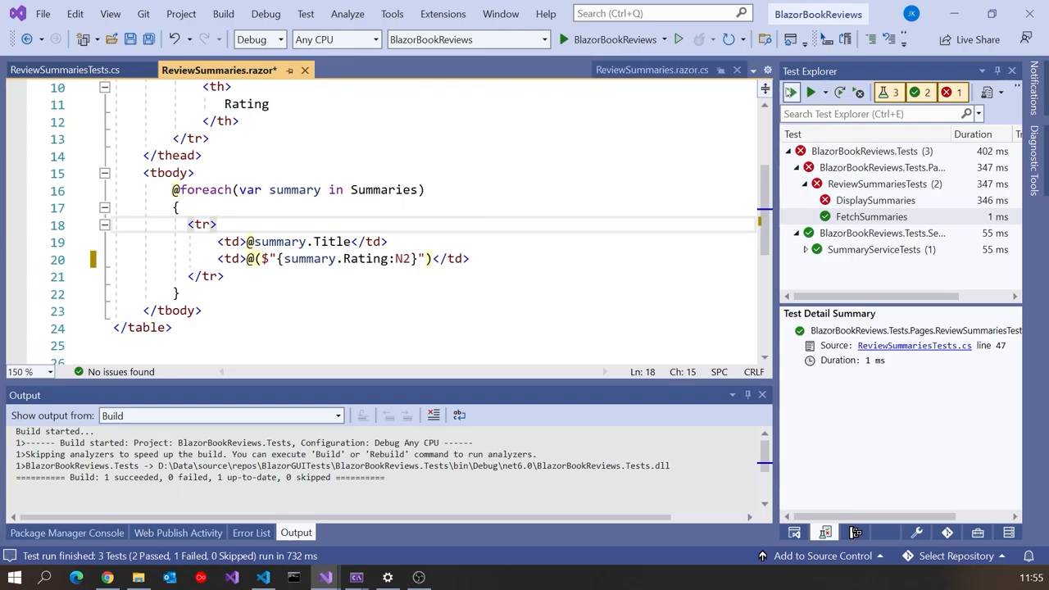
Run all tests so DisplaySummaries passes, start debugging, and return to ReviewSummaries.razor.
{"action": "left_click", "coordinate": [790, 92]}
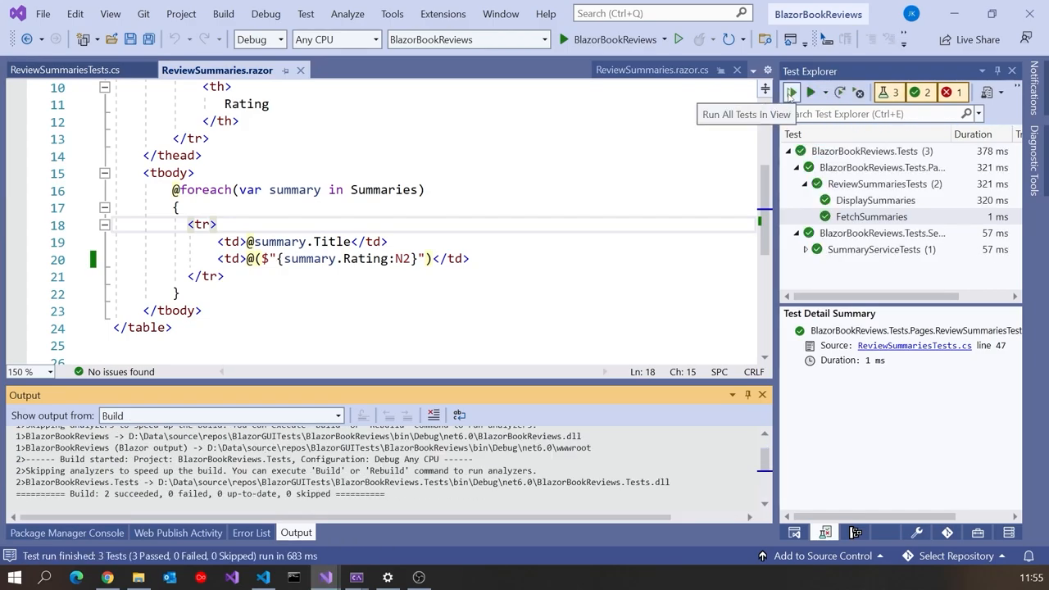
{"action": "left_click", "coordinate": [791, 92]}
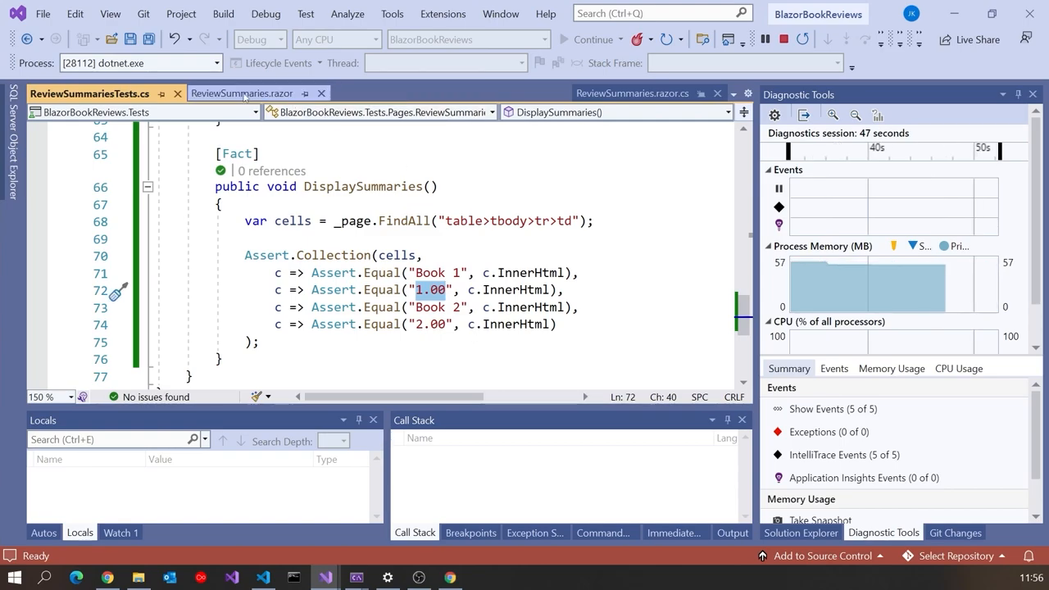
{"action": "left_click", "coordinate": [250, 92]}
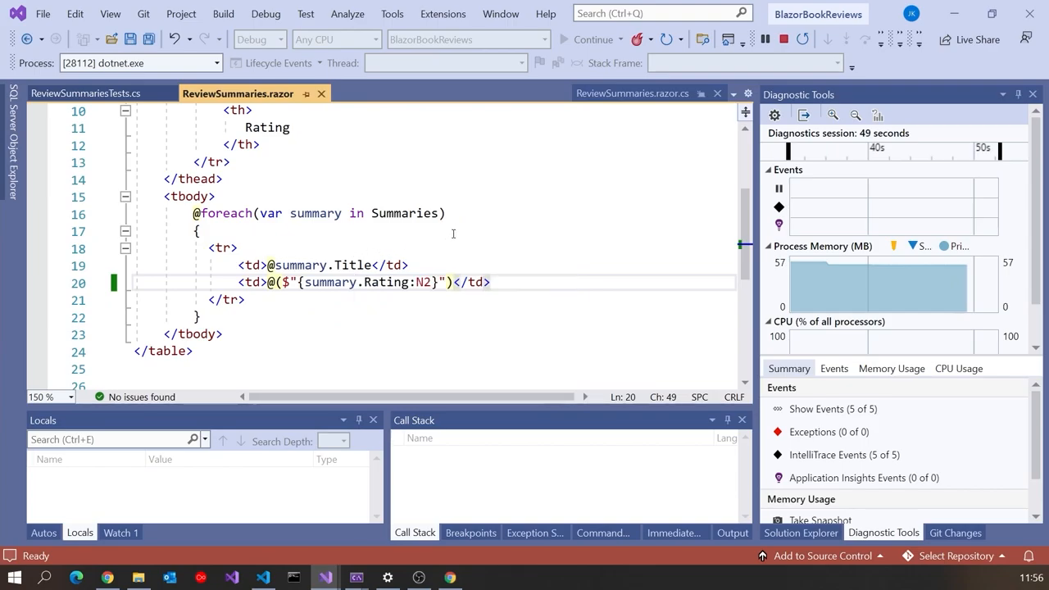